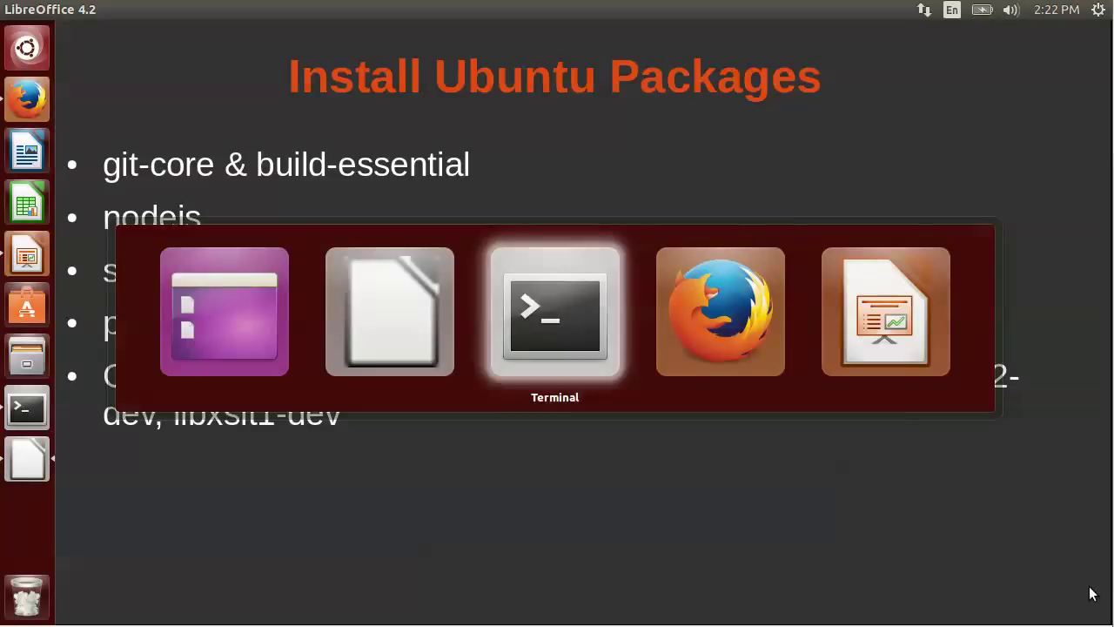
# Switch to a shell and run sudo apt-get -y install for git-core, curl, build-essential and related libraries.
pyautogui.click(553, 310)
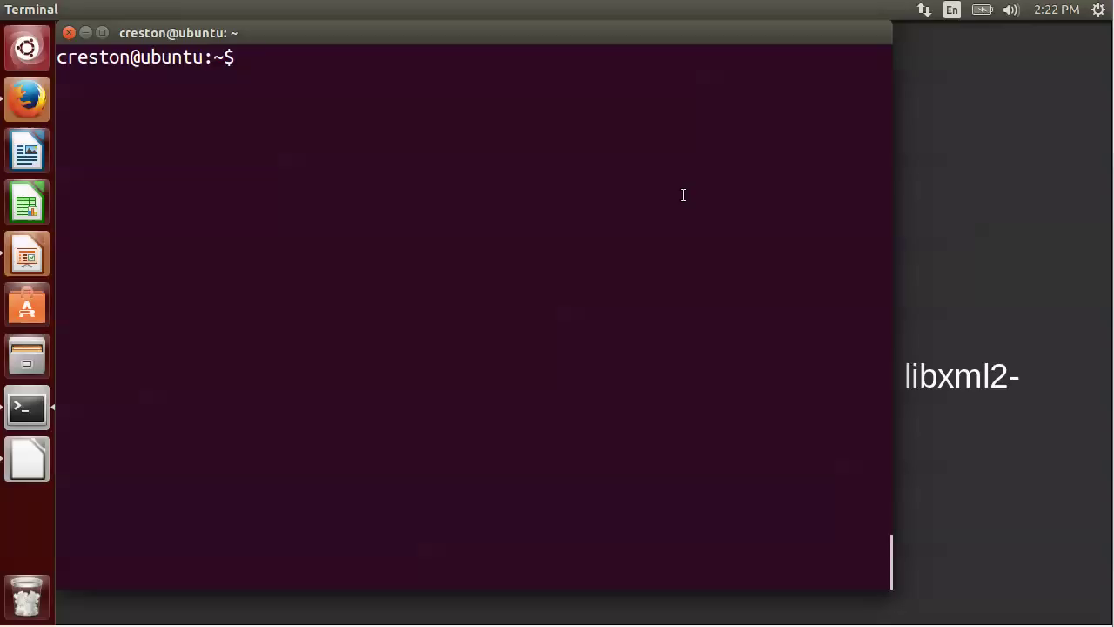
pyautogui.write('sudo apt-get -y install git-core curl build-essential zlib1g-dev libssl-dev libreadline-dev libxml2-dev libxslt1-dev nodejs sqlite3 libsqlite3-dev postgresql postgresql-server-dev-9.3 pgadmin3')
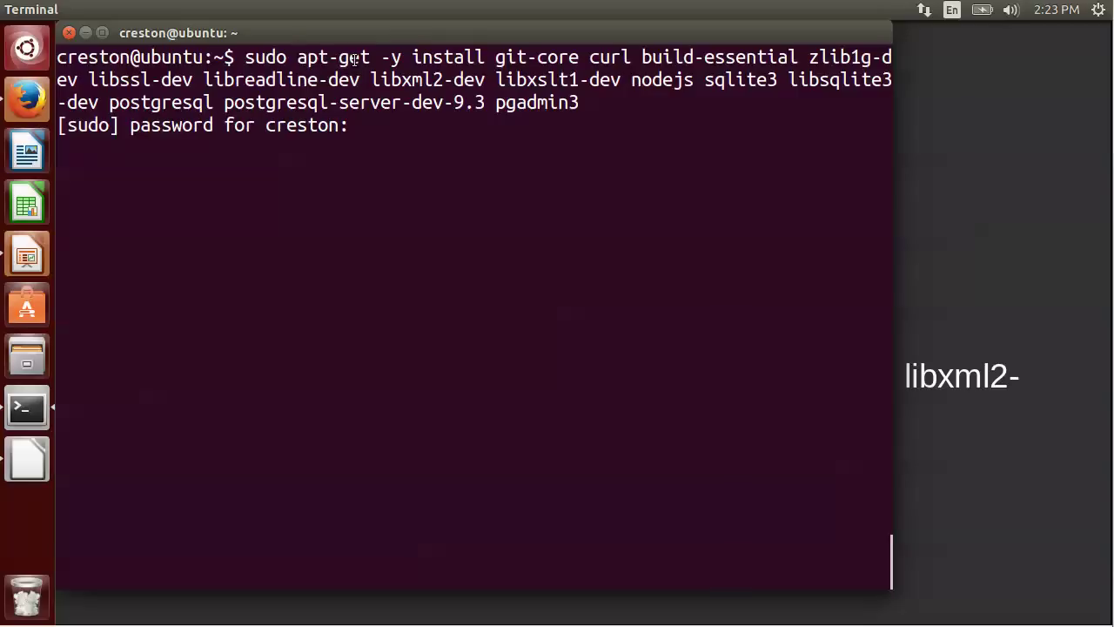
pyautogui.moveTo(470, 56)
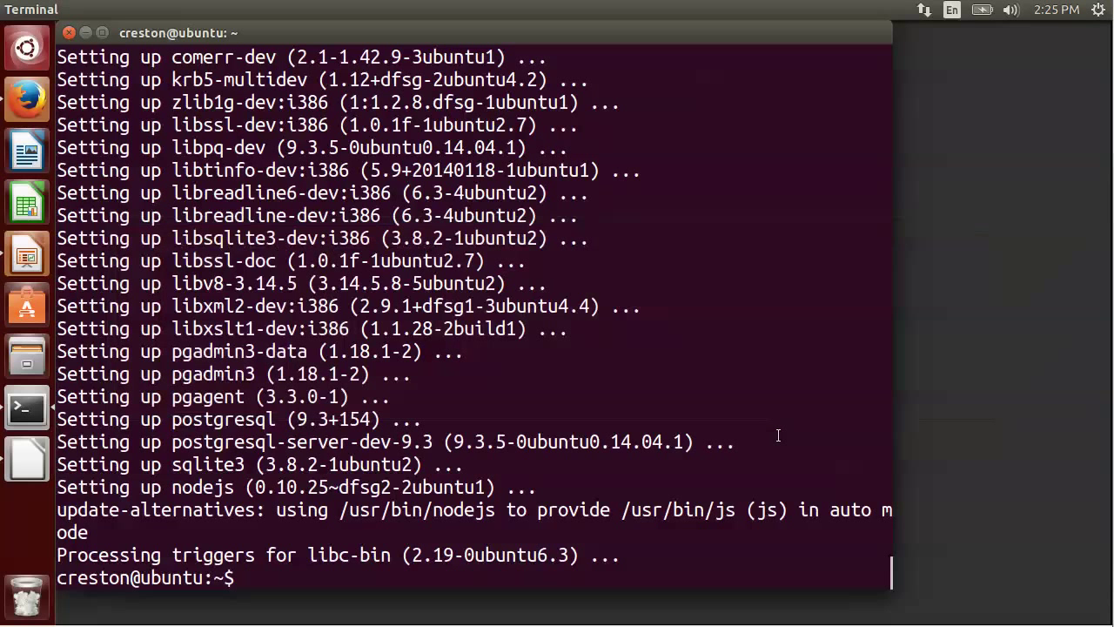
# Clear the screen, then reload the shell with exec $SHELL after adding rbenv to ~/.bashrc.
pyautogui.write('cle')
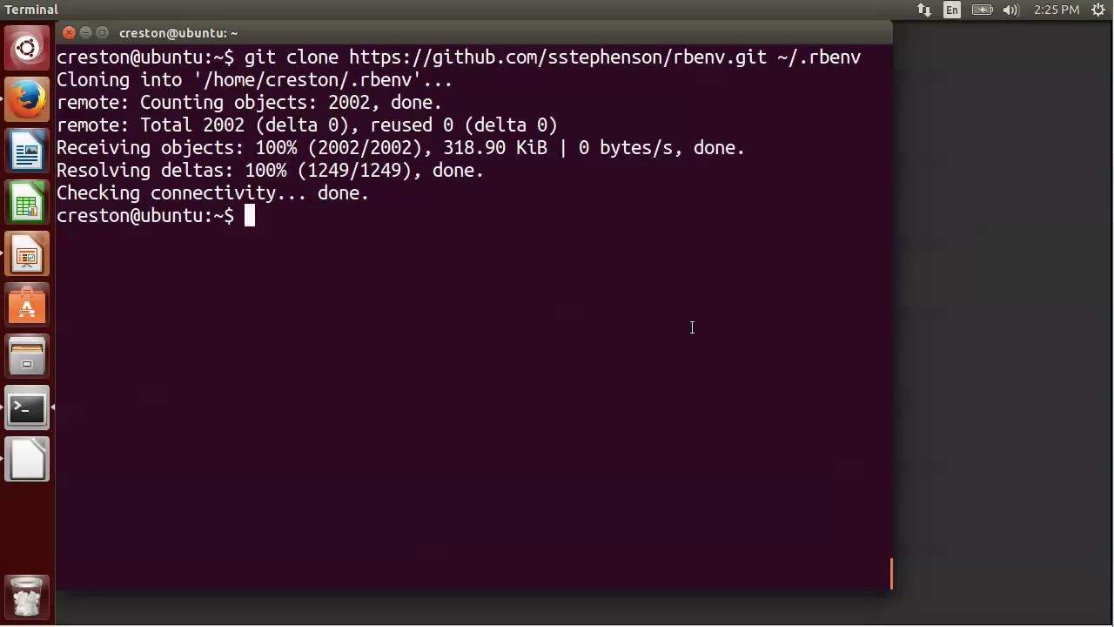
pyautogui.moveTo(532, 69)
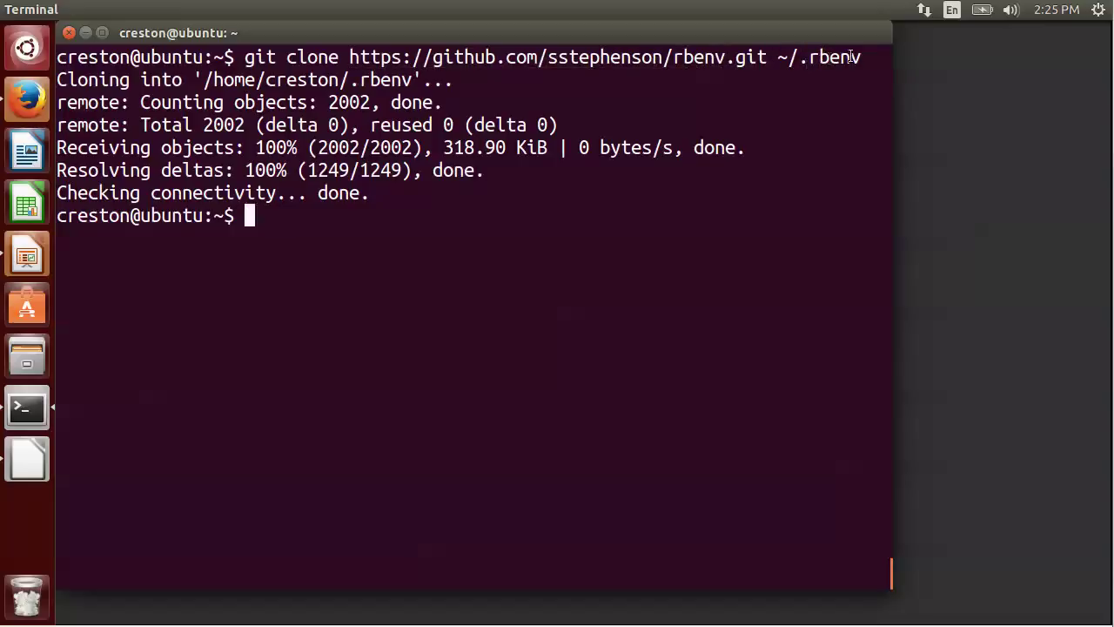
pyautogui.moveTo(714, 193)
pyautogui.write('echo \'export PATH="$HOME/.rbenv/bin:$PATH"\' >> ~/.bashrc')
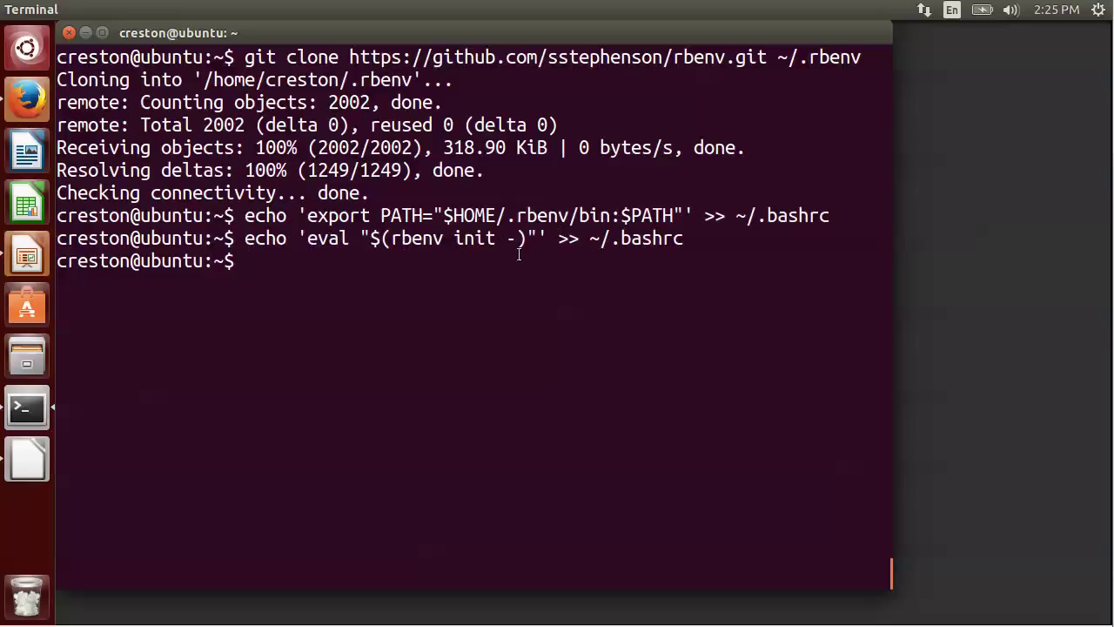
pyautogui.write('exec $')
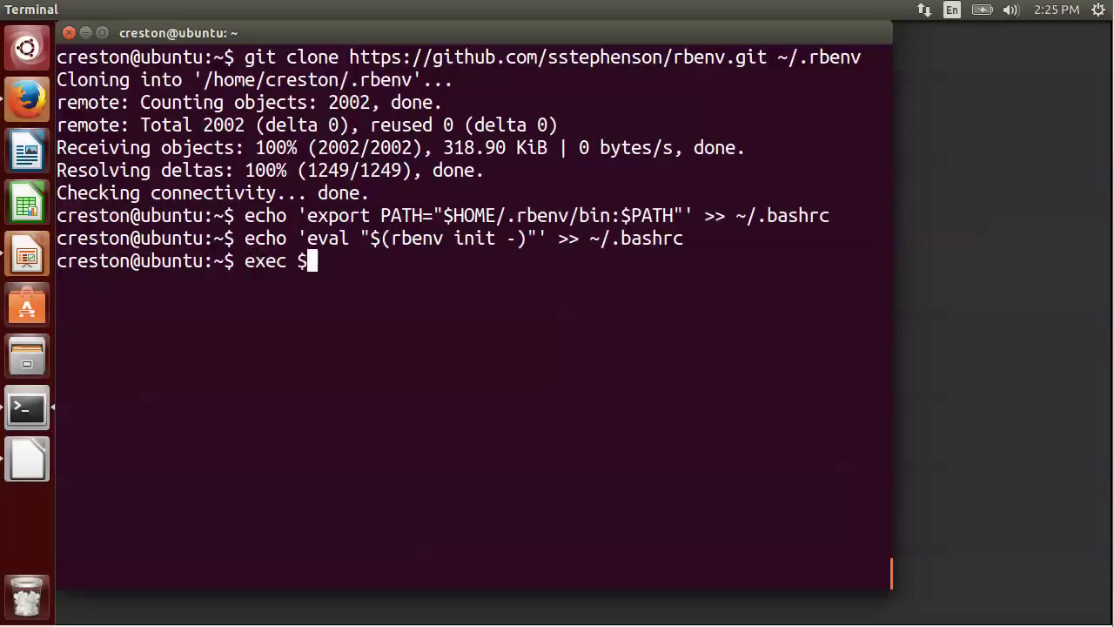
pyautogui.write('SHE')
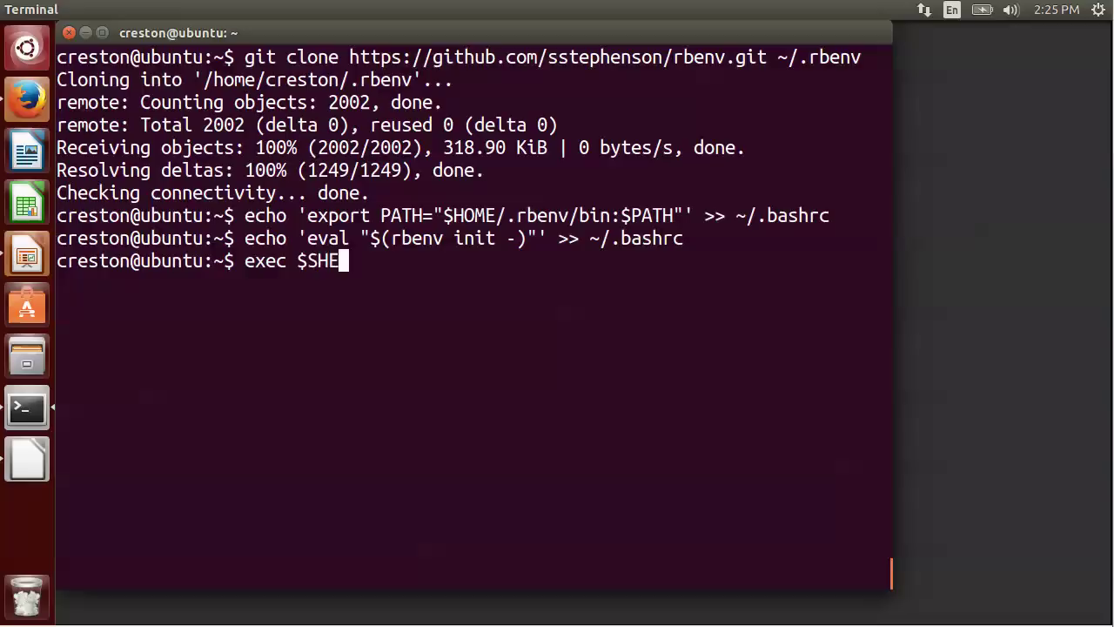
pyautogui.write('LL')
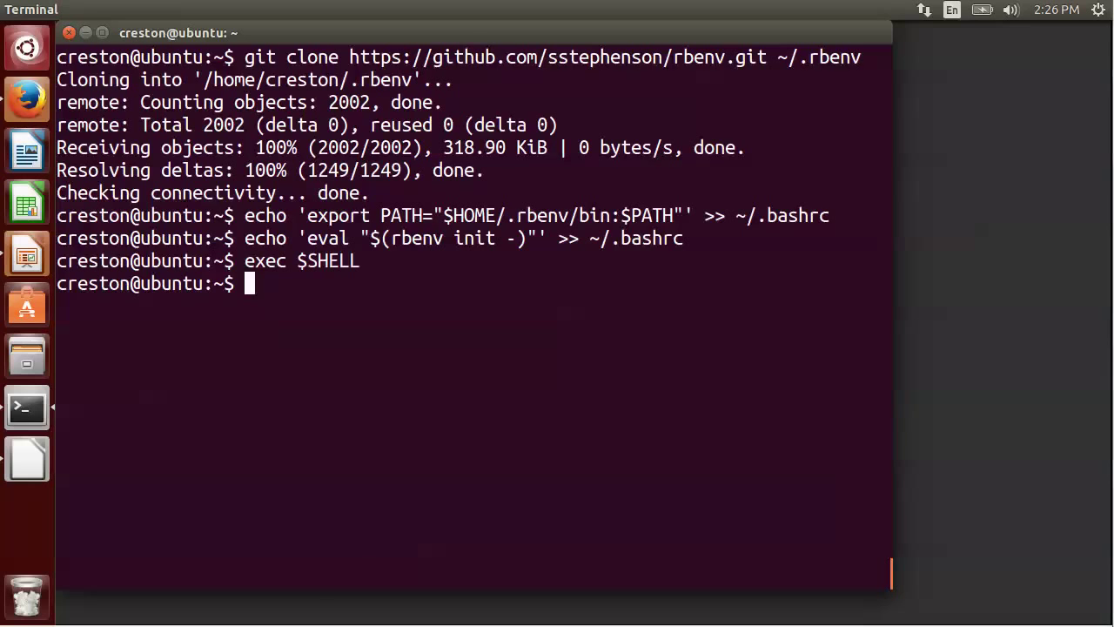
# Clone ruby-build into ~/.rbenv/plugins/ruby-build and list installable Ruby versions with rbenv install -l.
pyautogui.write('git clone git://github.com/sstephenson/ruby-build.git ~/.rbenv/plugins/ruby-build')
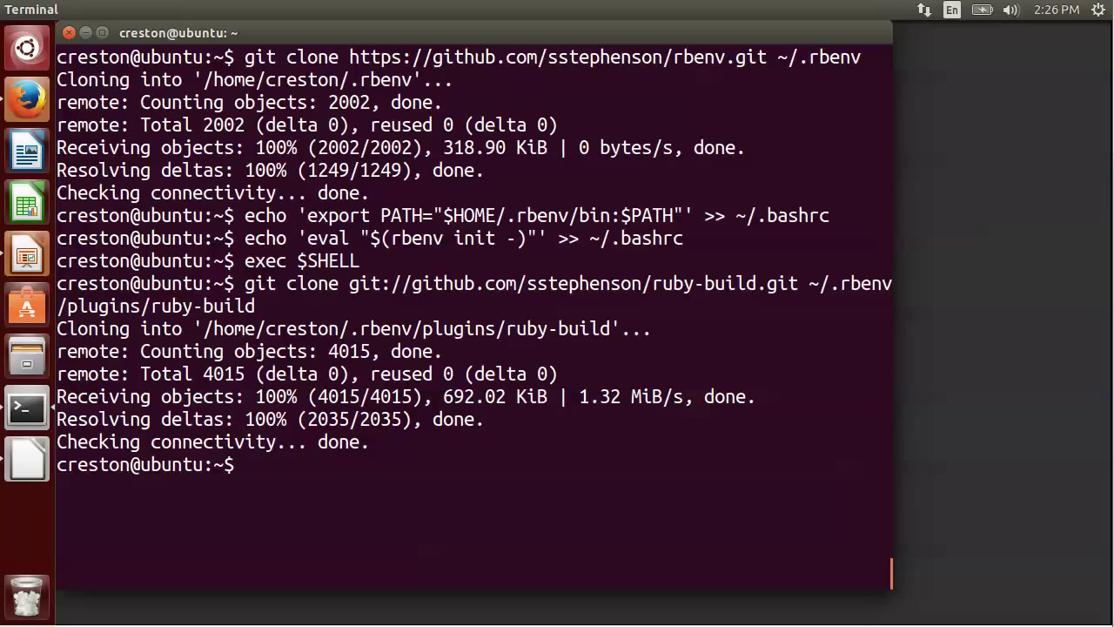
pyautogui.moveTo(849, 207)
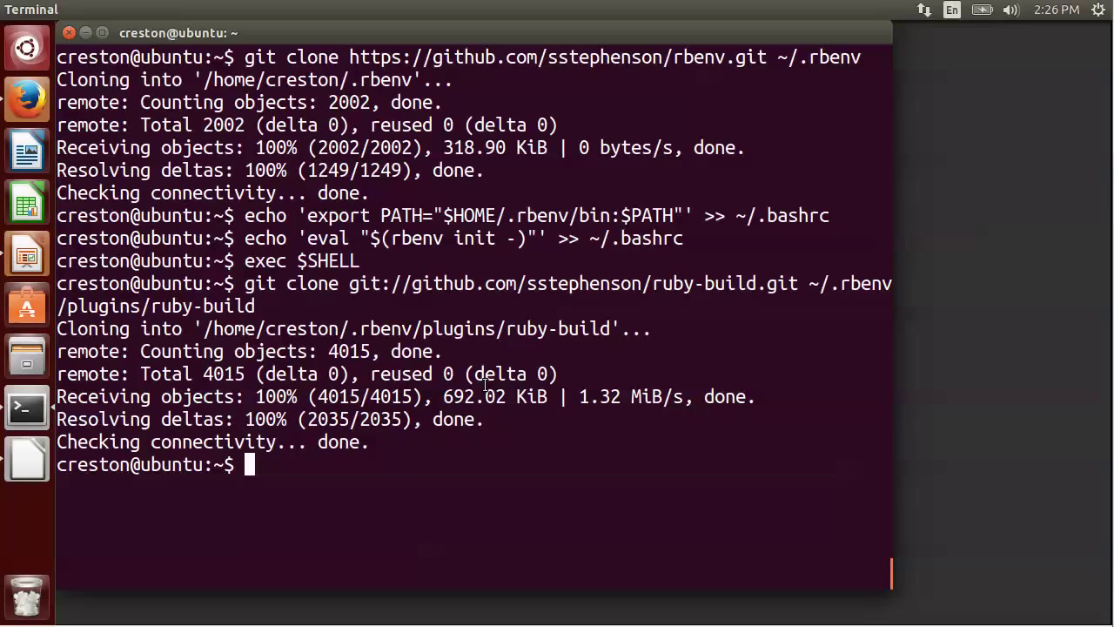
pyautogui.write('rbenv in')
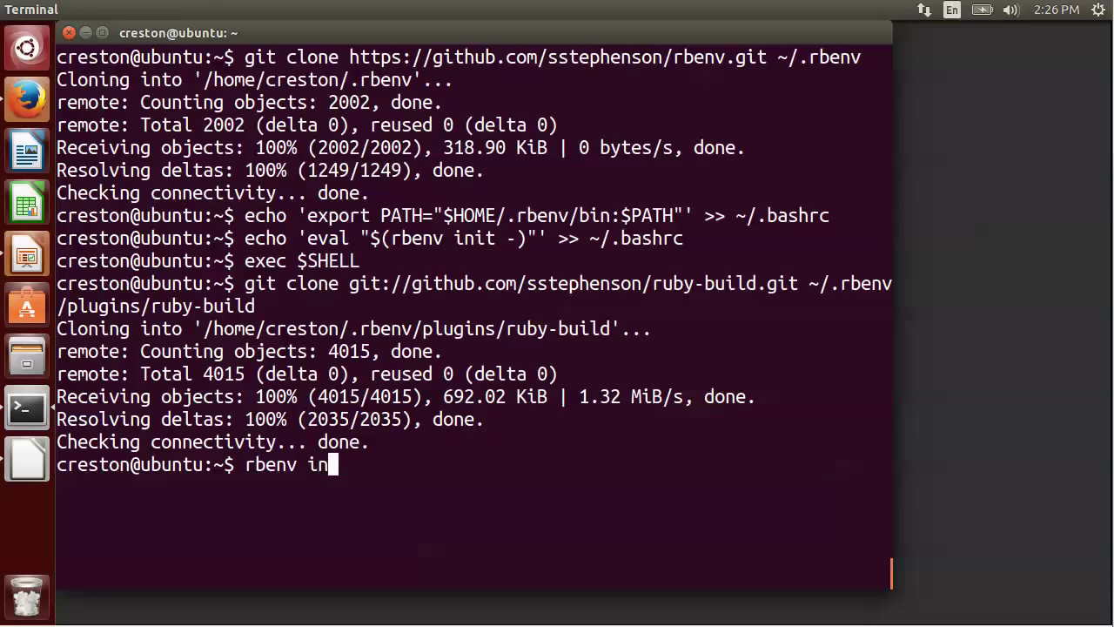
pyautogui.write('stall')
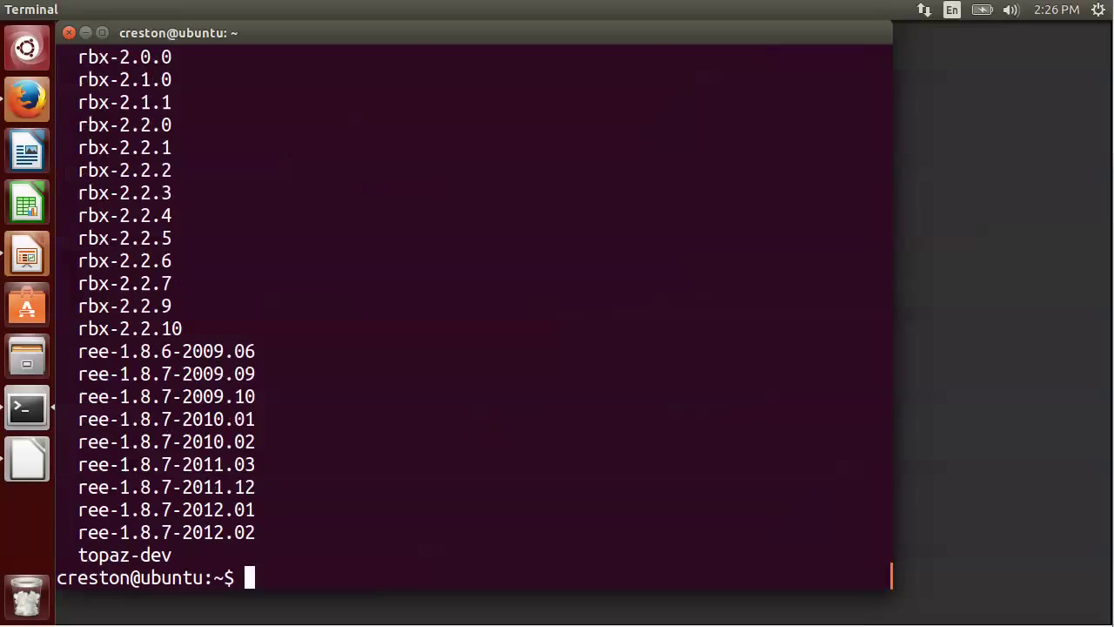
pyautogui.moveTo(323, 386)
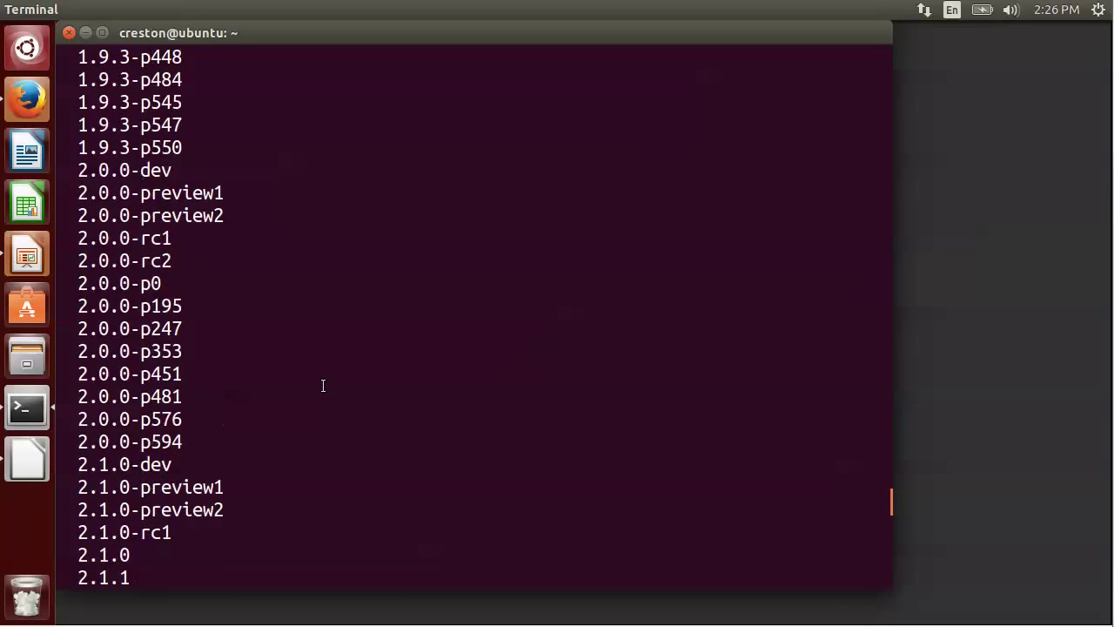
pyautogui.scroll(-3)
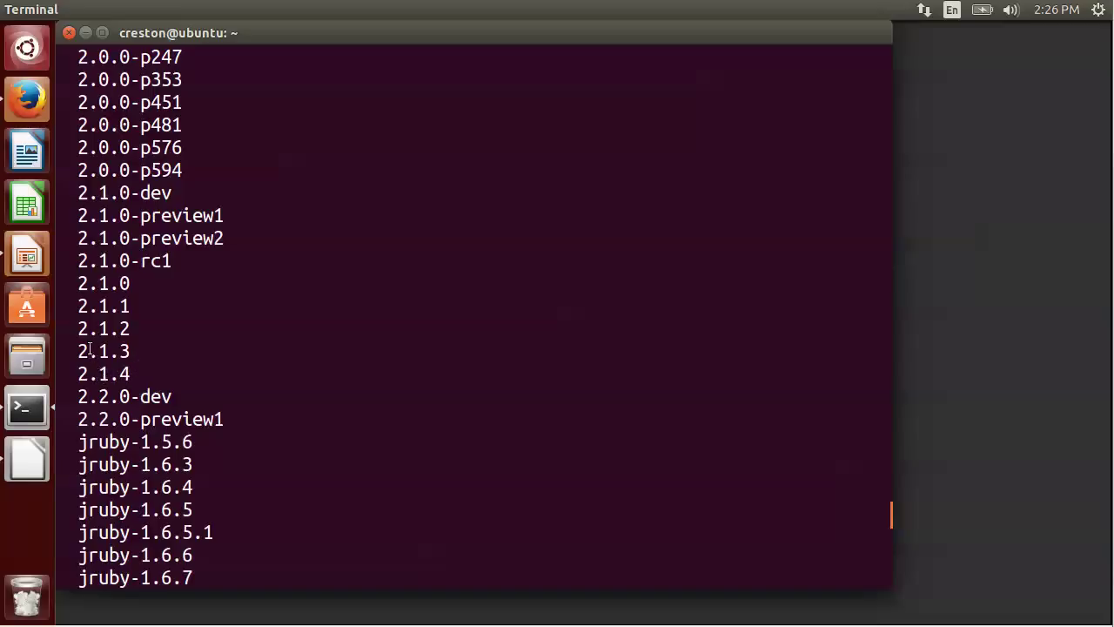
pyautogui.moveTo(108, 374)
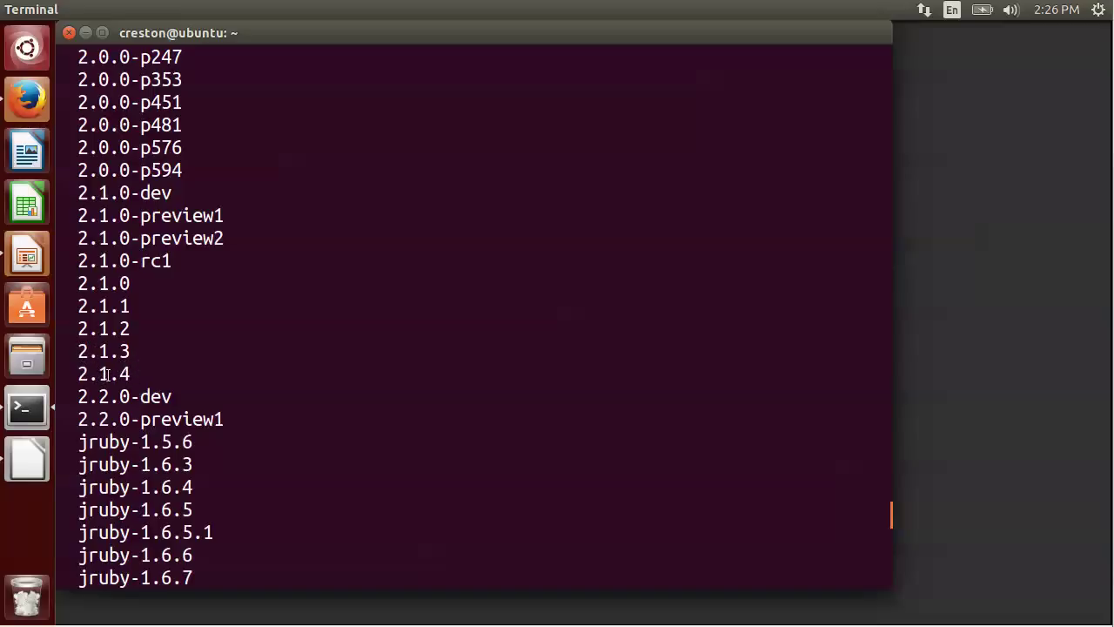
pyautogui.moveTo(898, 503)
pyautogui.write('rbenv install -l')
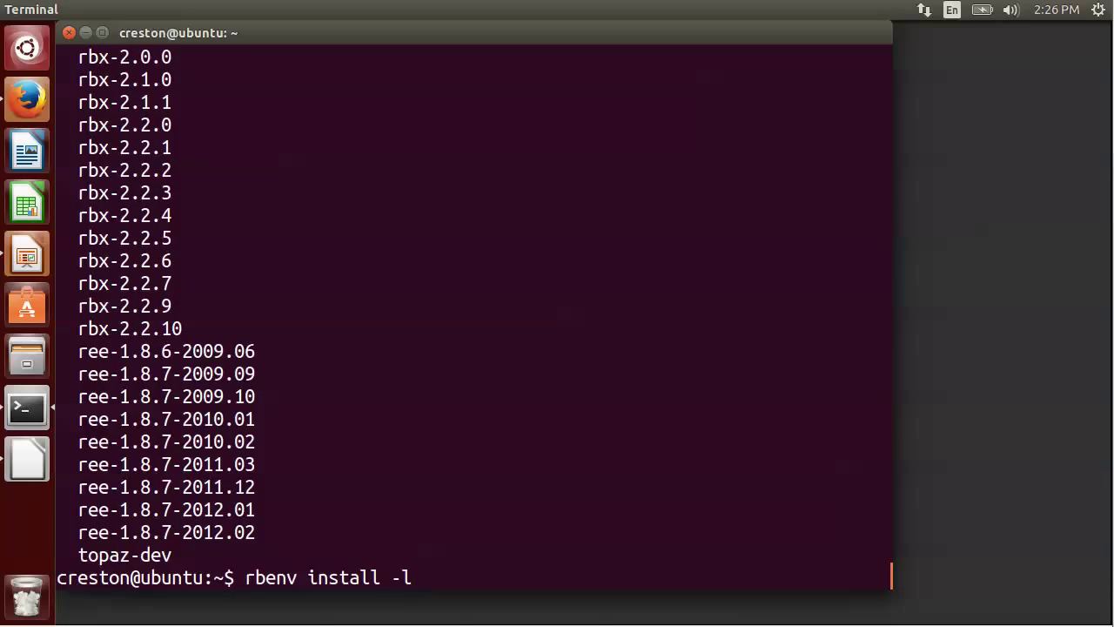
# Install Ruby 2.1.4 with rbenv and set it as the global Ruby.
pyautogui.press('BackSpace')
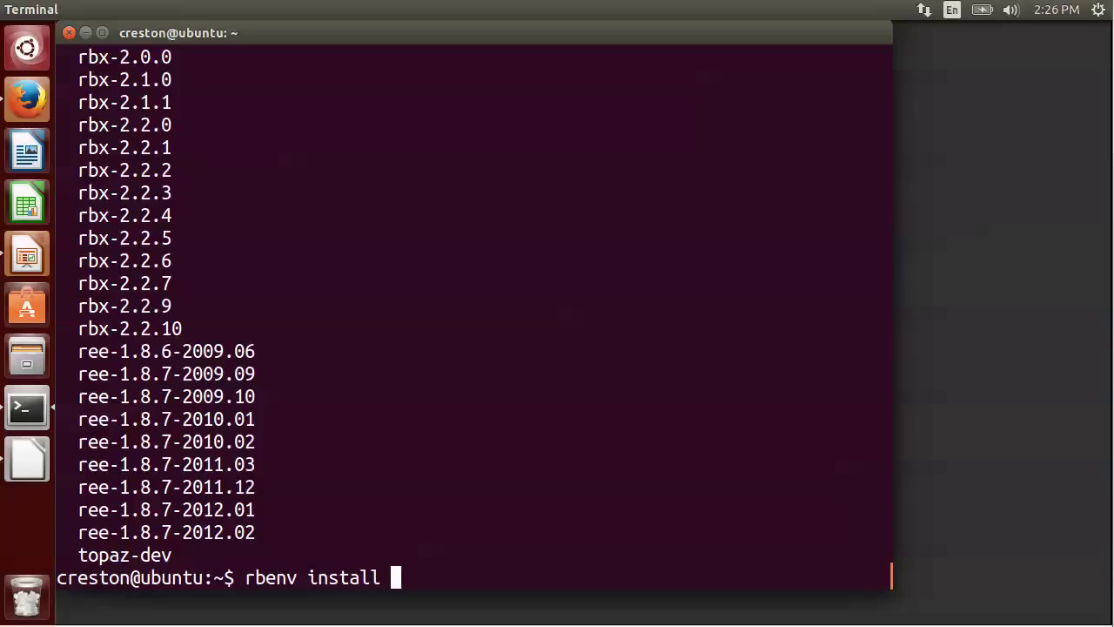
pyautogui.write('2.1.4')
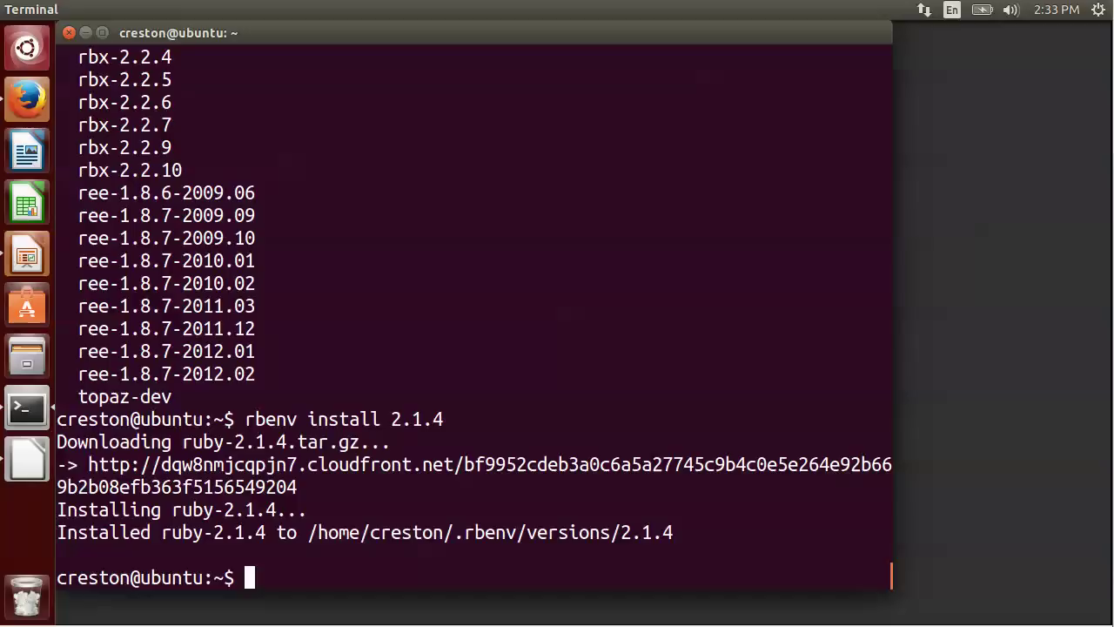
pyautogui.write('rbenv install 2.1.4')
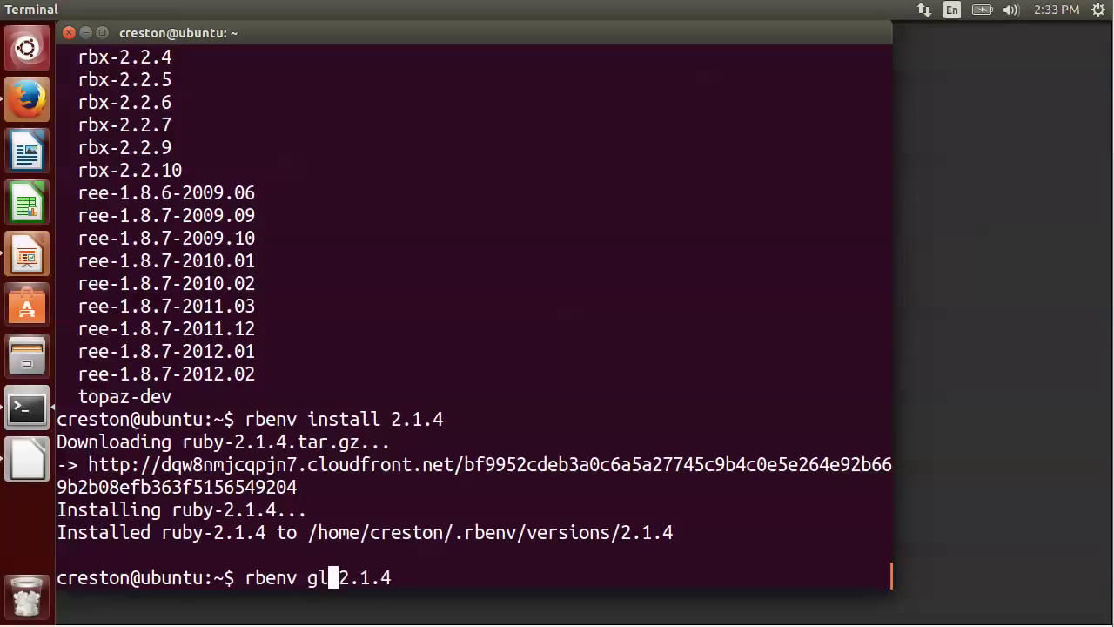
pyautogui.write('obal')
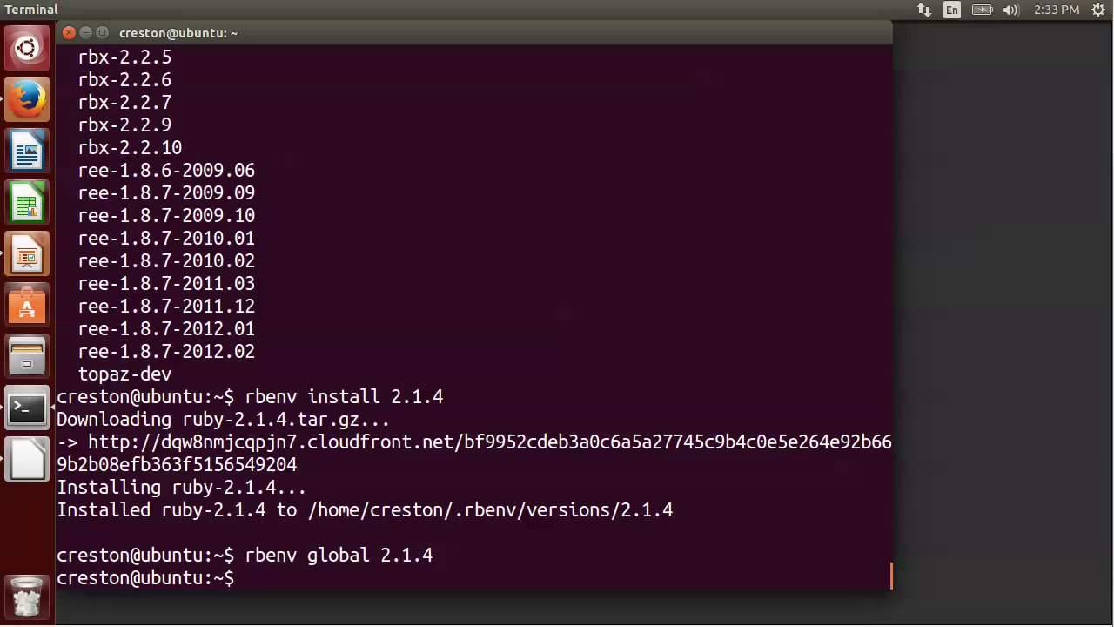
pyautogui.write('rbenv global 2.')
pyautogui.write('rbenv r')
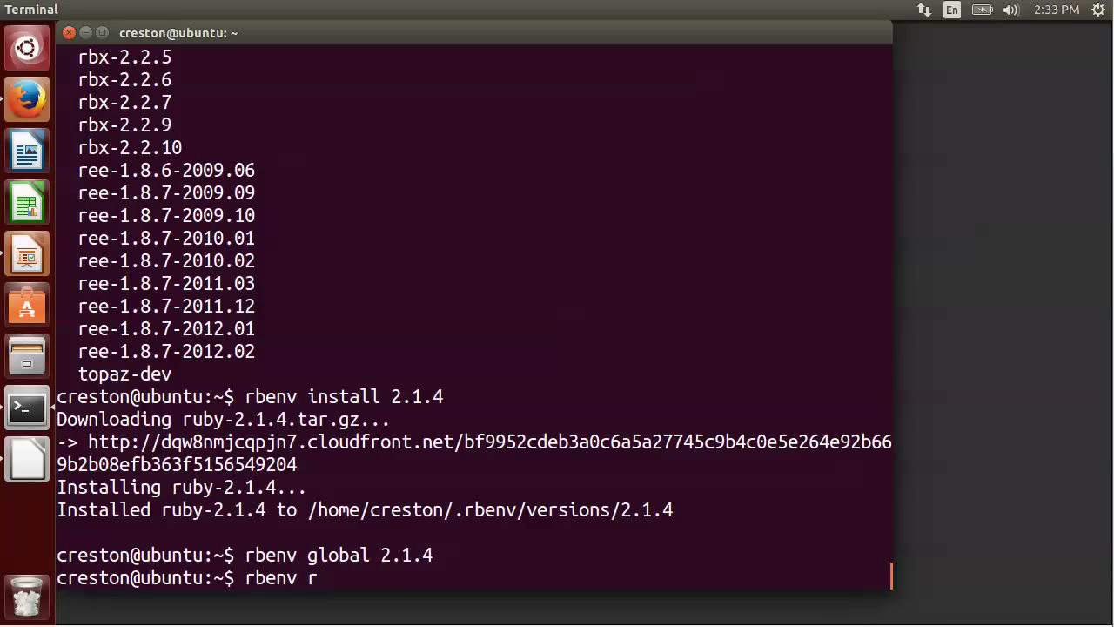
# Run rbenv rehash and check the Ruby version with ruby -v.
pyautogui.write('ehash')
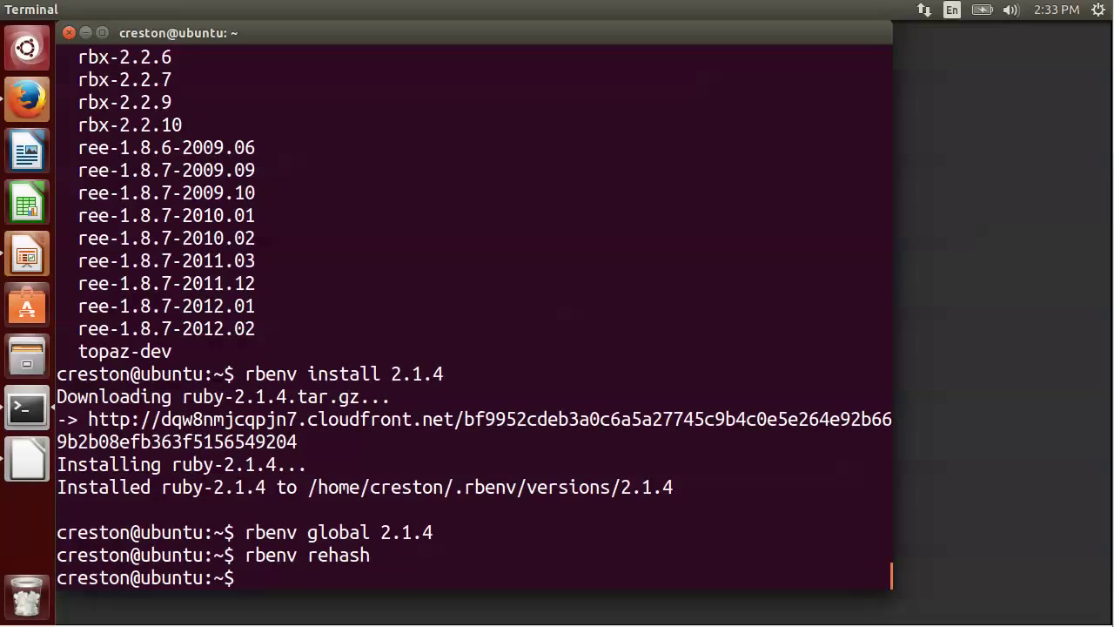
pyautogui.write('ru')
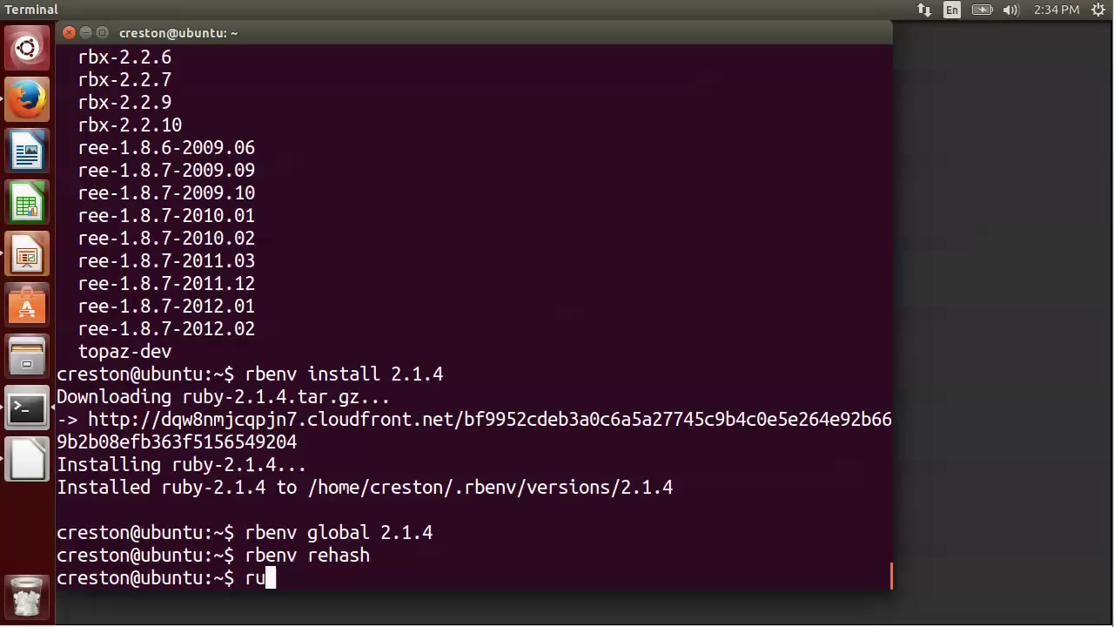
pyautogui.write('by -v')
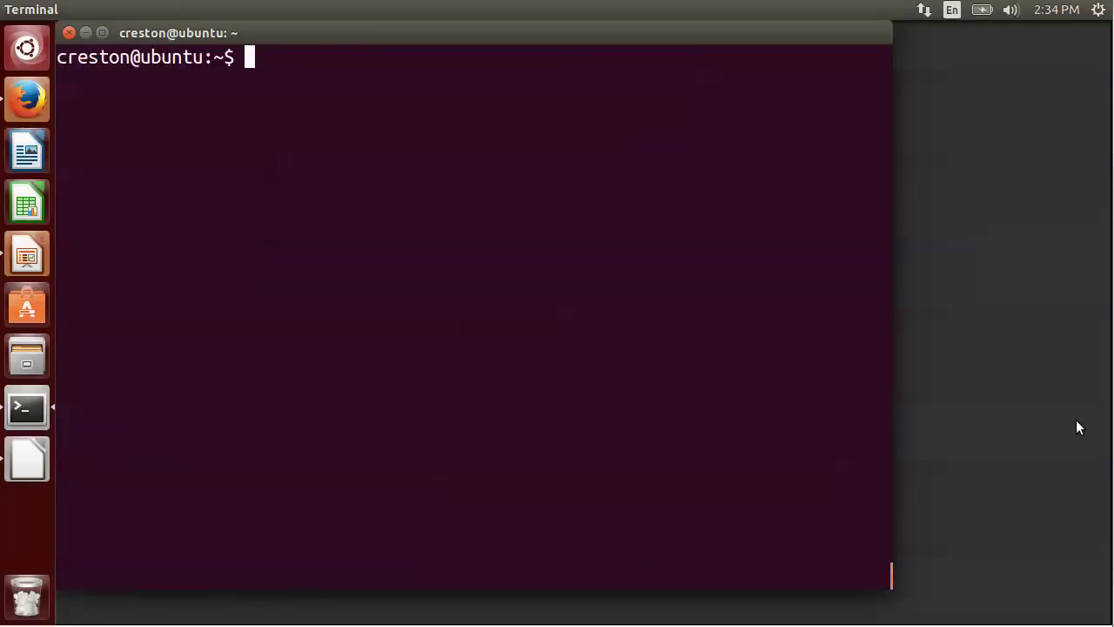
# Write "gem: --no-ri --no-rdoc" to ~/.gemrc and run gem install rails.
pyautogui.write('echo "gem: --no-ri --no-rdoc" > ~/.gemrc')
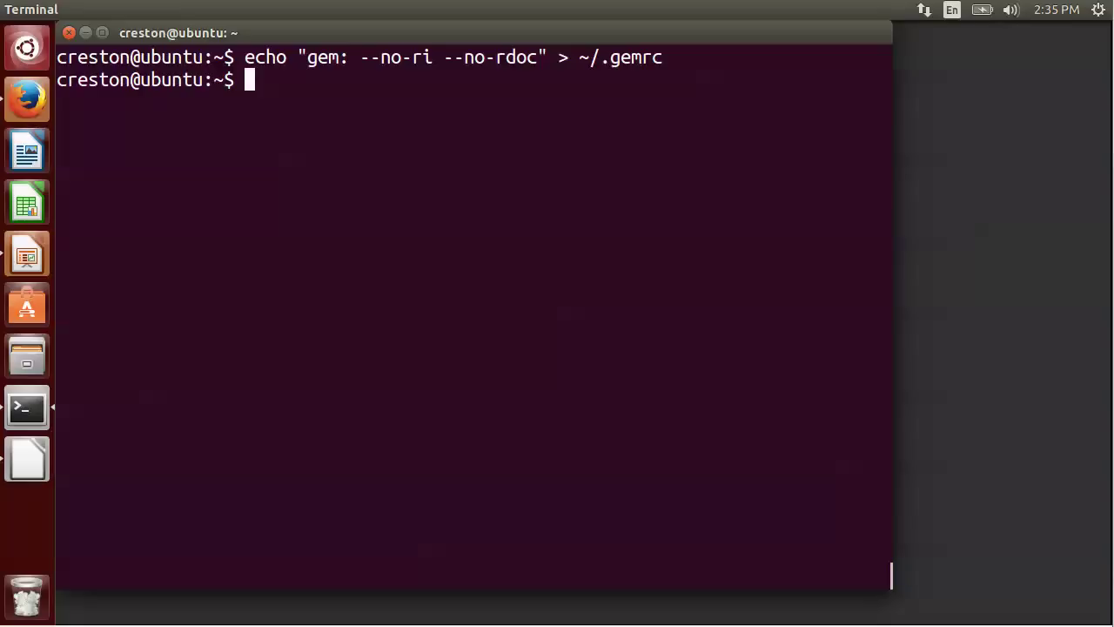
pyautogui.write('gem insta')
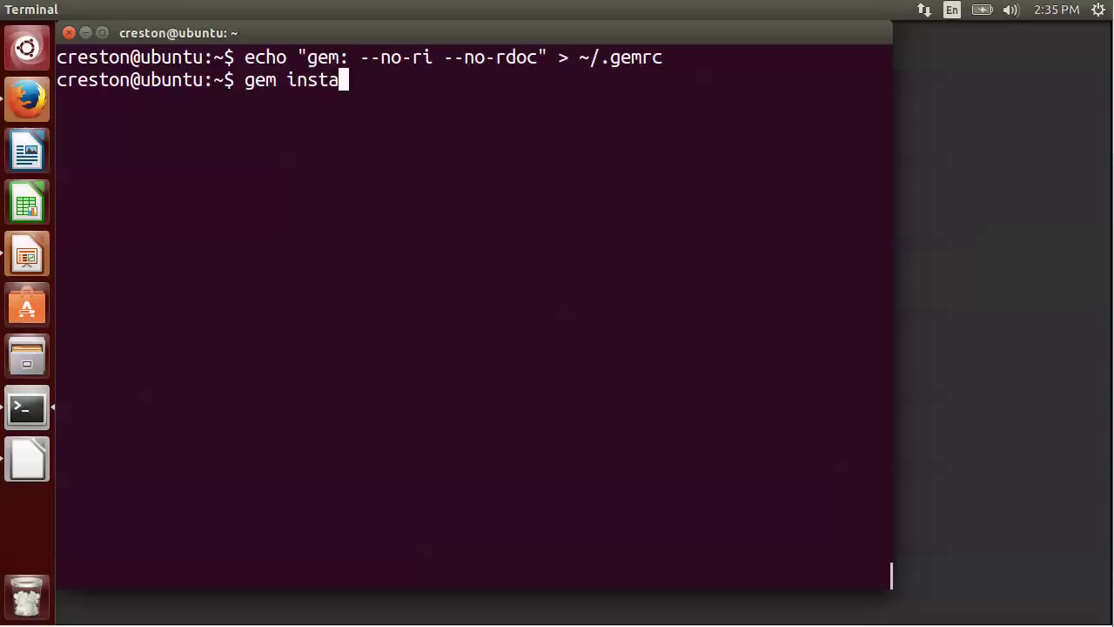
pyautogui.write('ll rails')
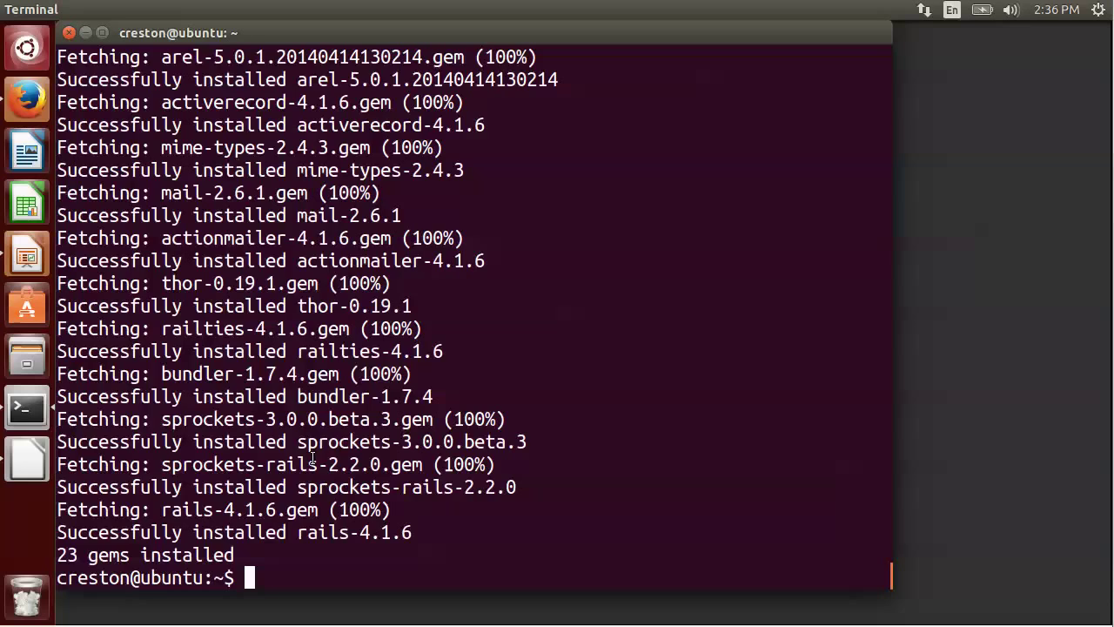
# Clear the screen and run rbenv rehash after the Rails 4.1.6 install.
pyautogui.write('clear')
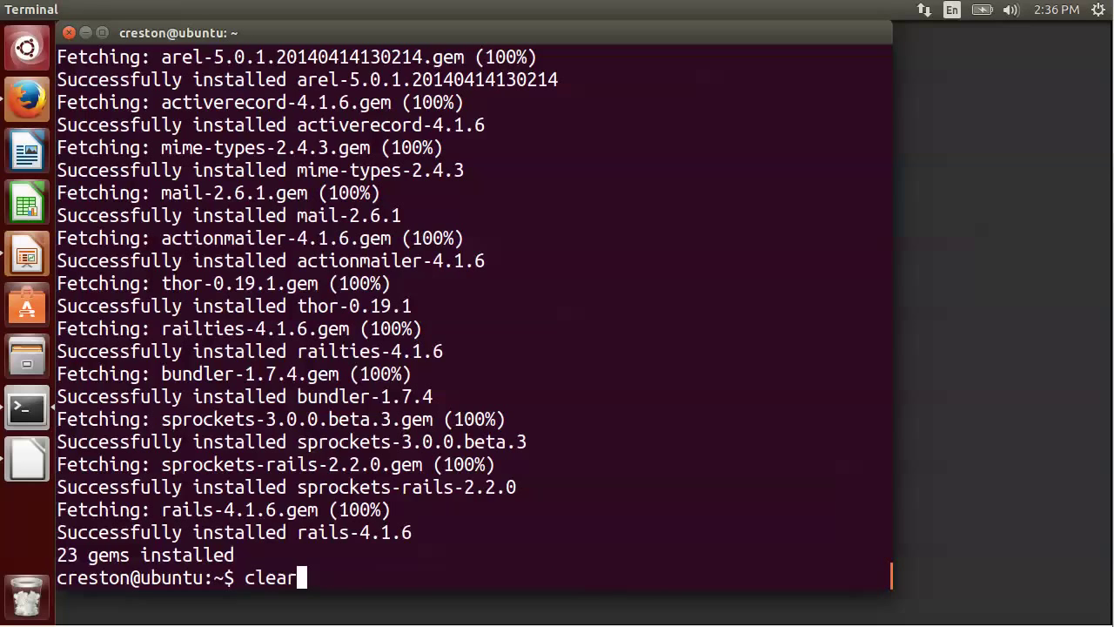
pyautogui.write('rbenv rehash')
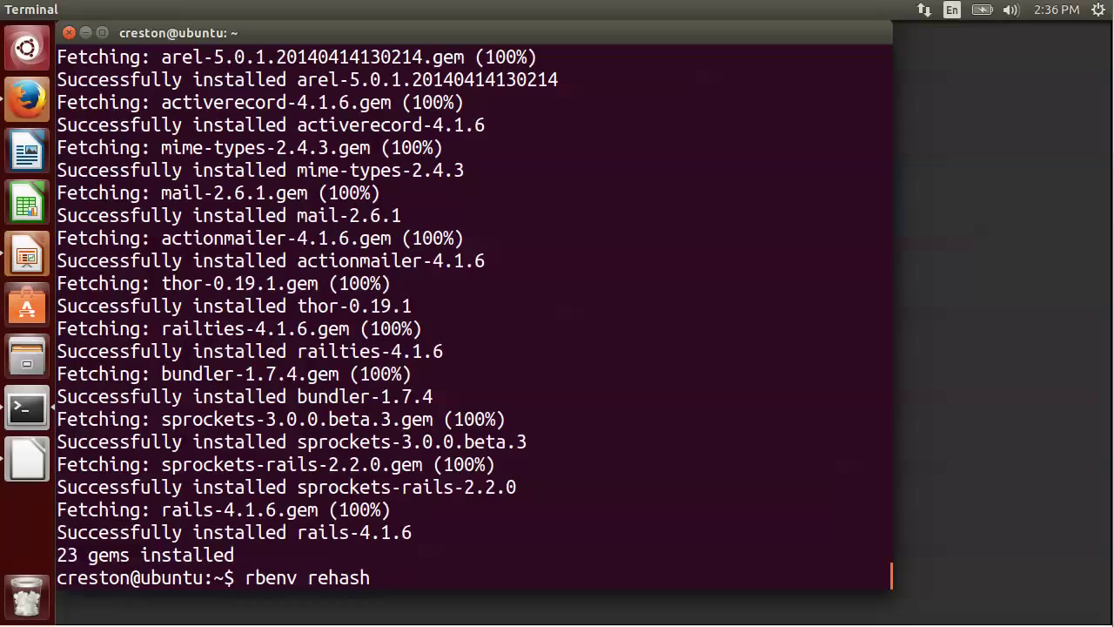
pyautogui.press('Return')
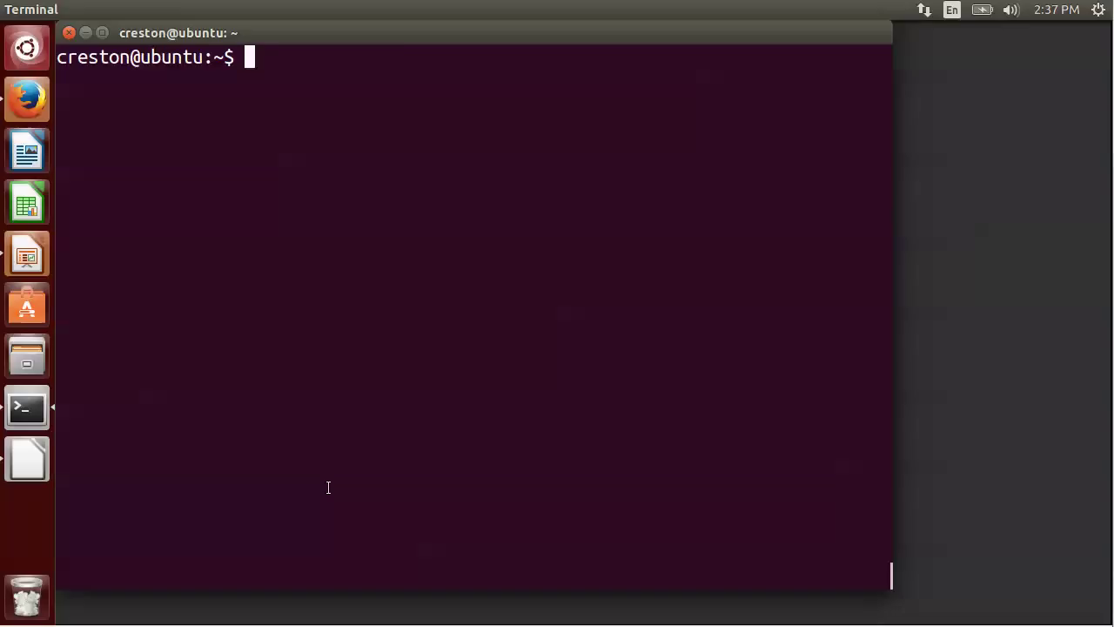
# Create a PostgreSQL superuser role 'creston' via sudo -u postgres createuser -s.
pyautogui.write('sudo -u postgres createuser creston -s')
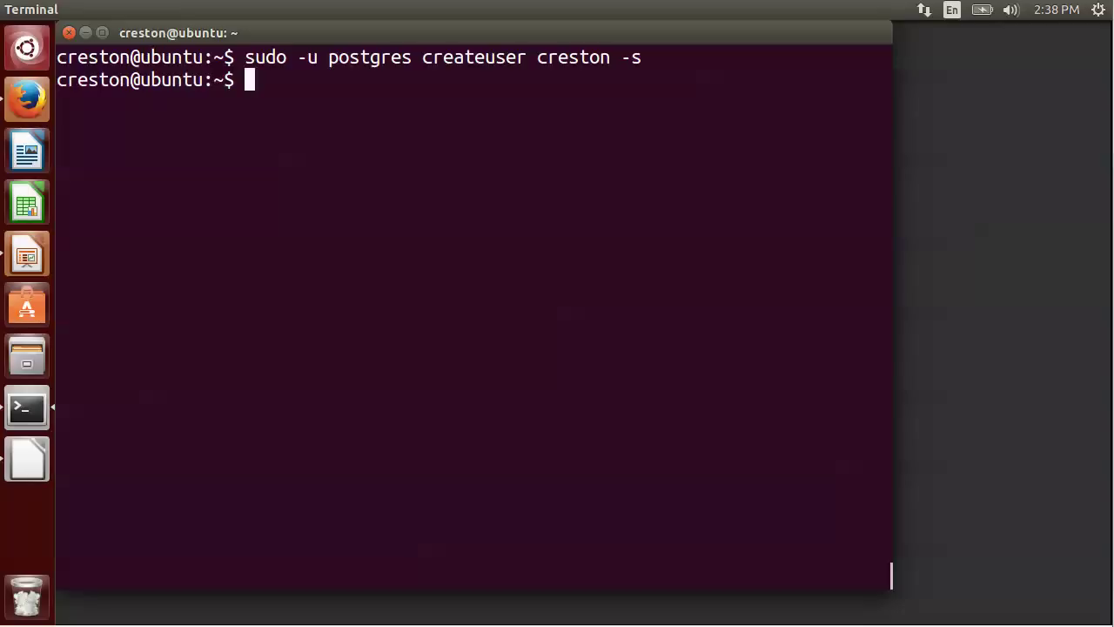
# Make and enter an apps folder, then run rails new testapp -d postgresql.
pyautogui.write('mkdir apps')
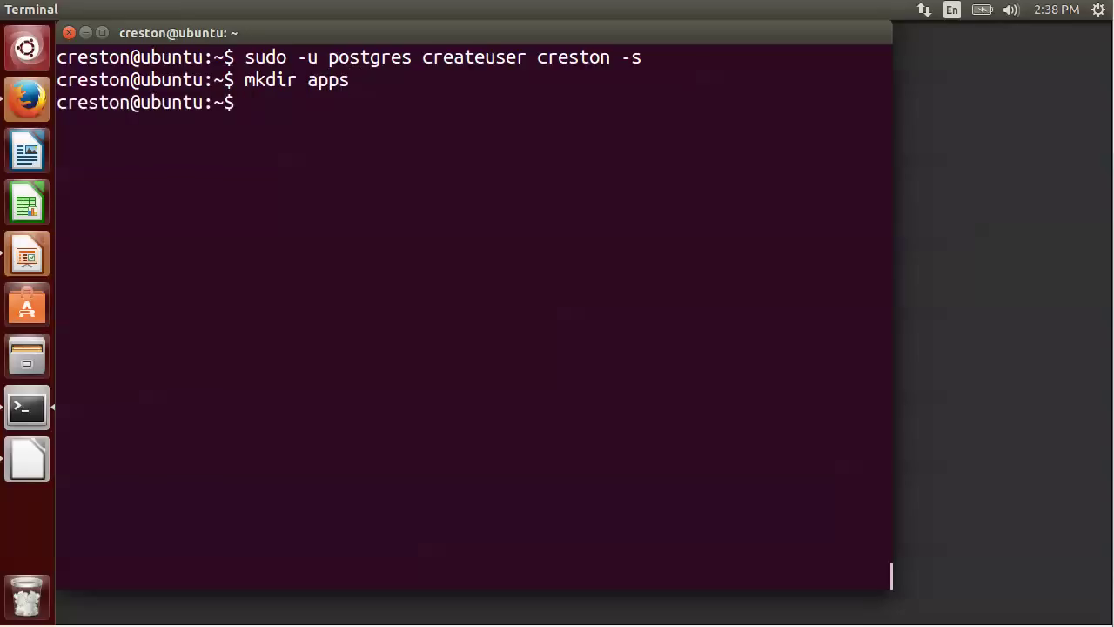
pyautogui.write('cd apps')
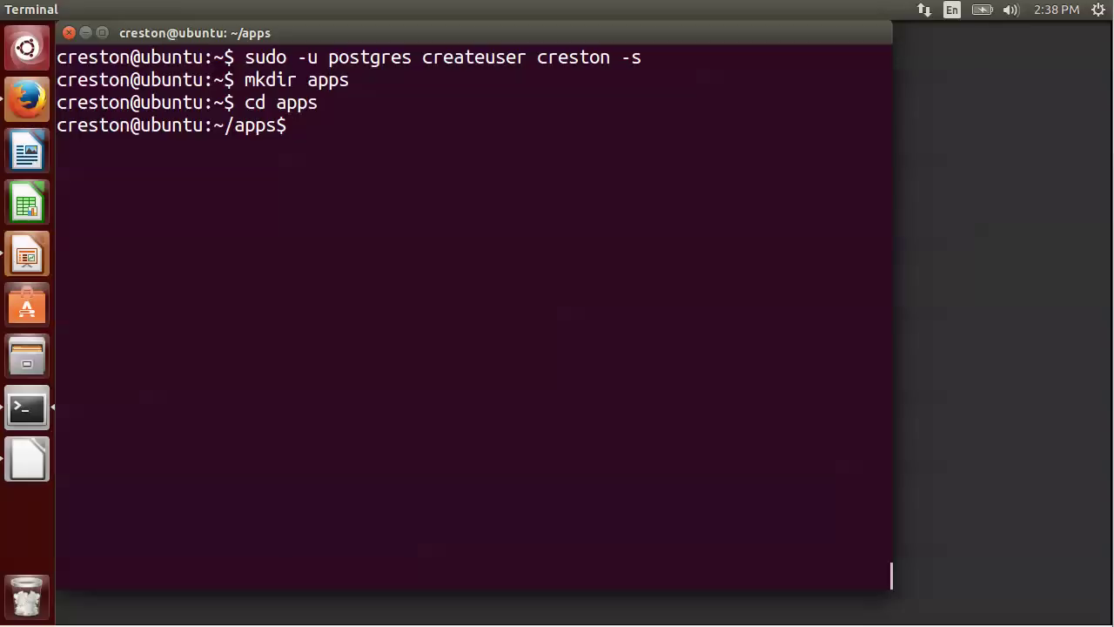
pyautogui.write('rails')
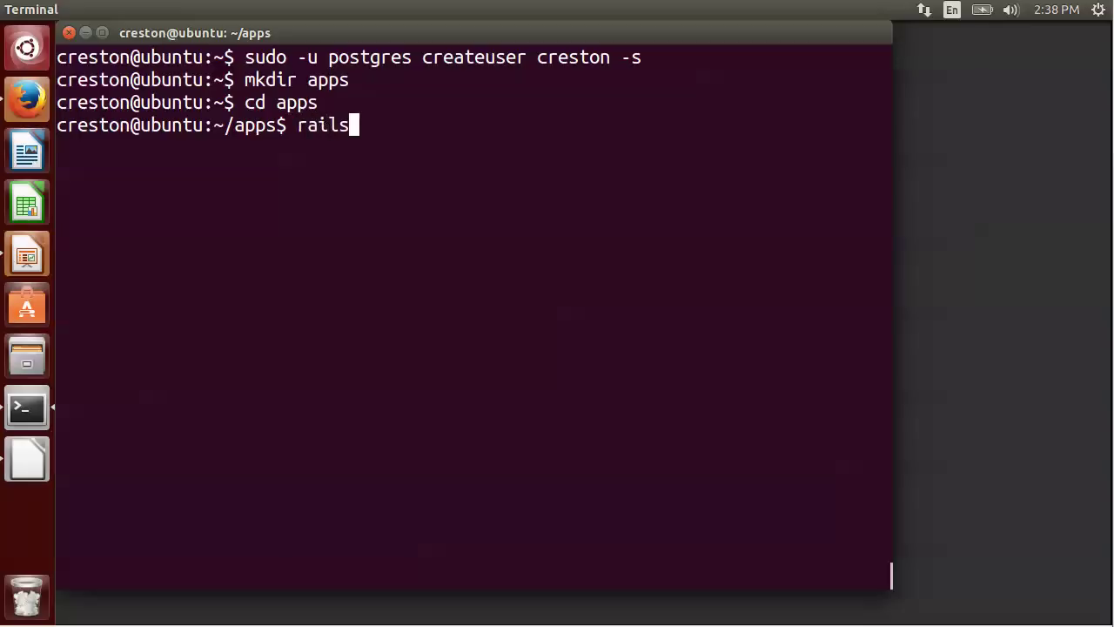
pyautogui.write('new te')
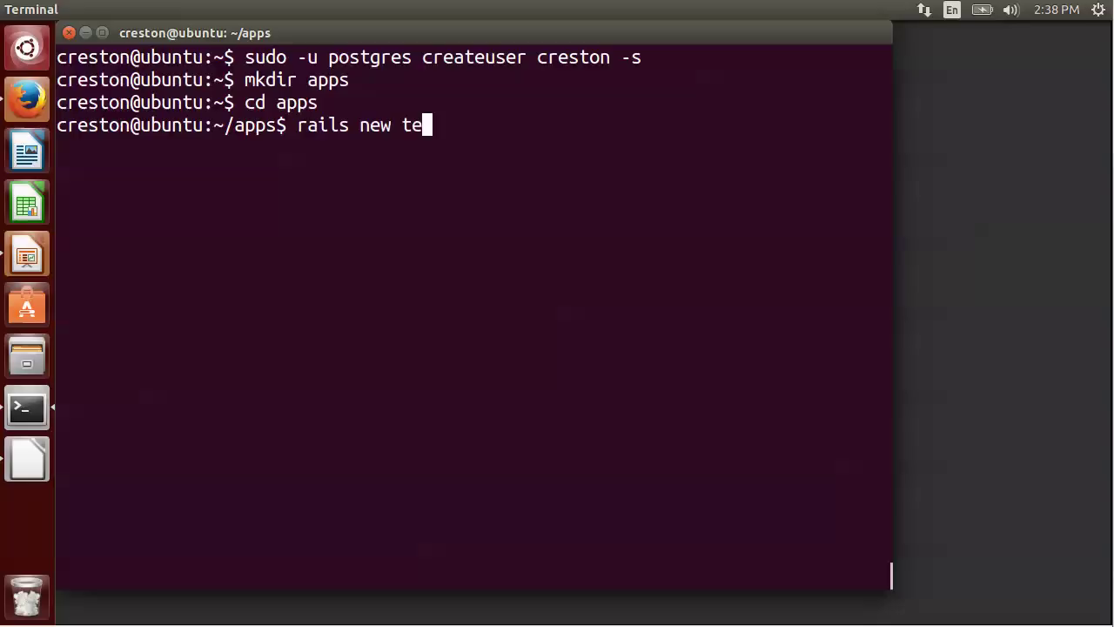
pyautogui.write('stapp')
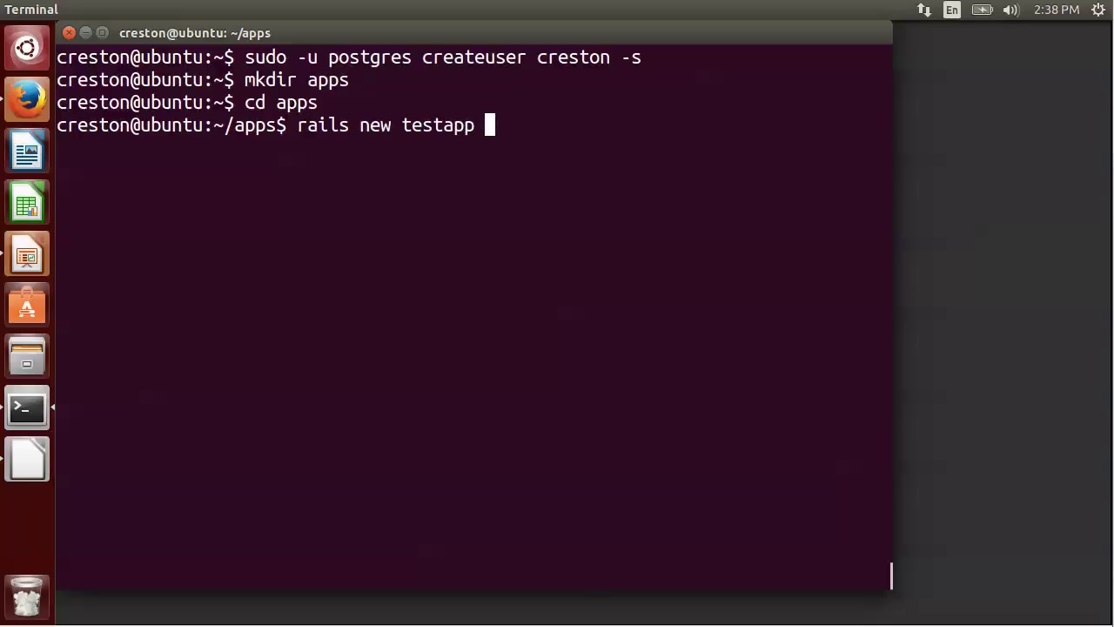
pyautogui.write('-d')
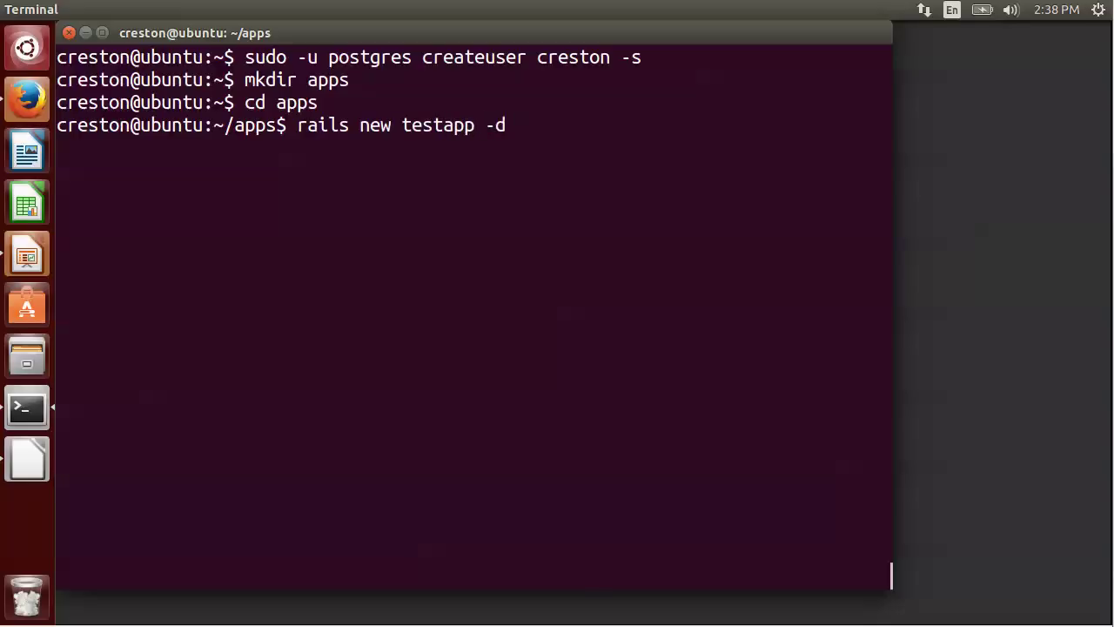
pyautogui.write('postgre')
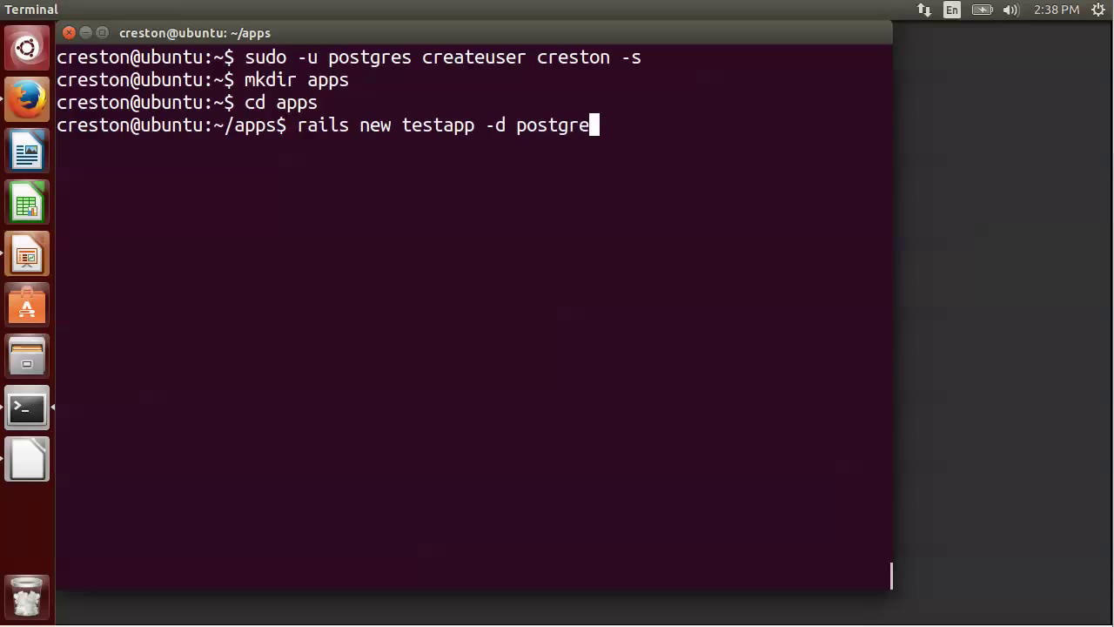
pyautogui.write('sql')
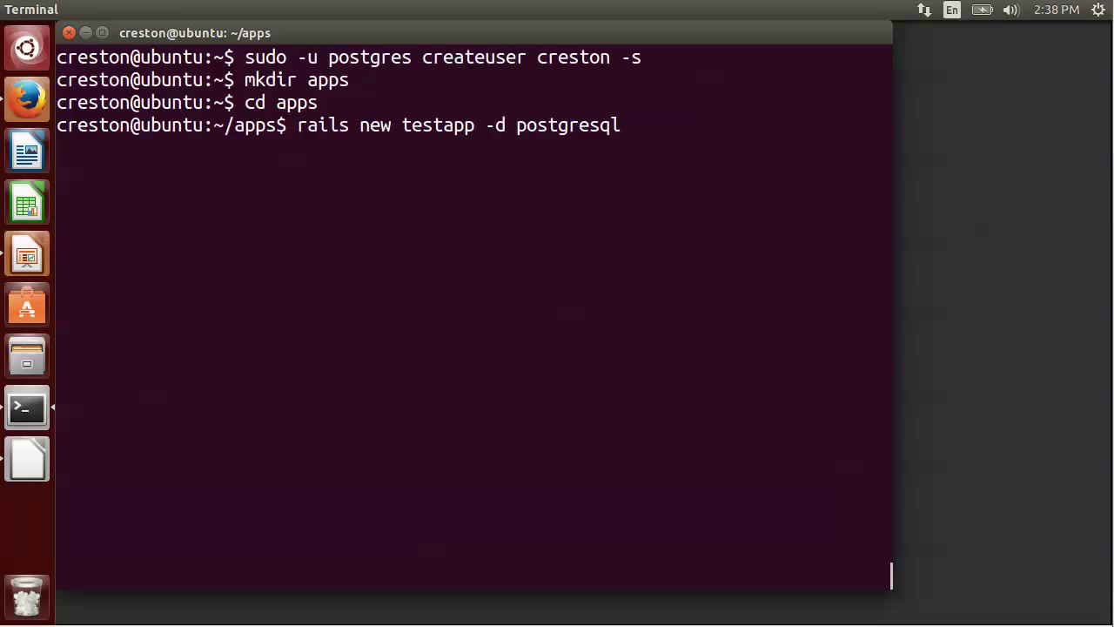
pyautogui.press('Return')
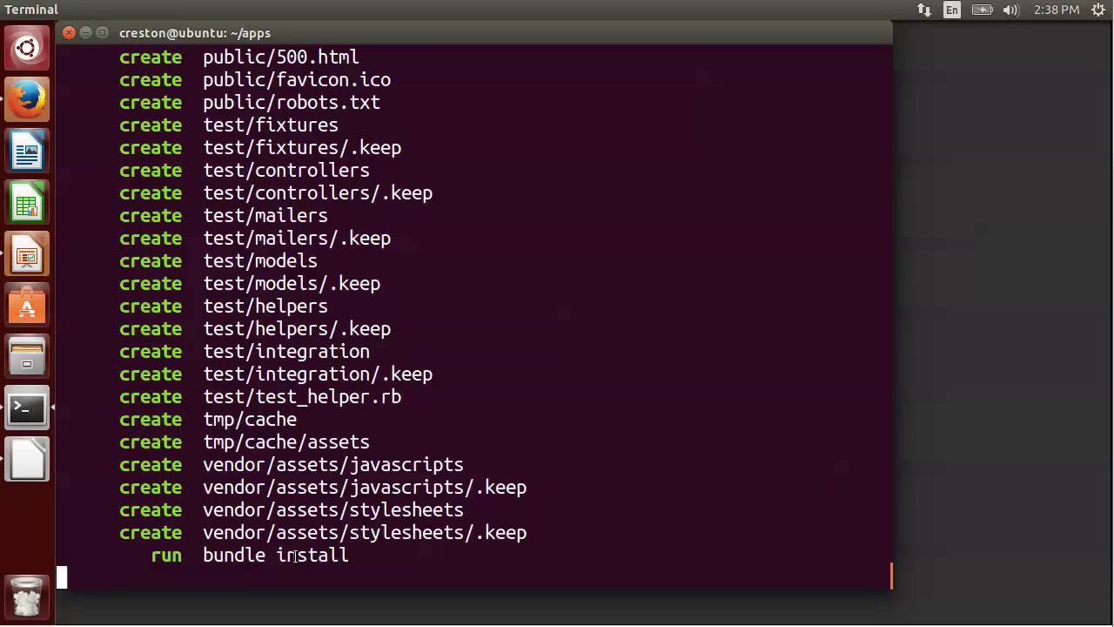
pyautogui.moveTo(831, 350)
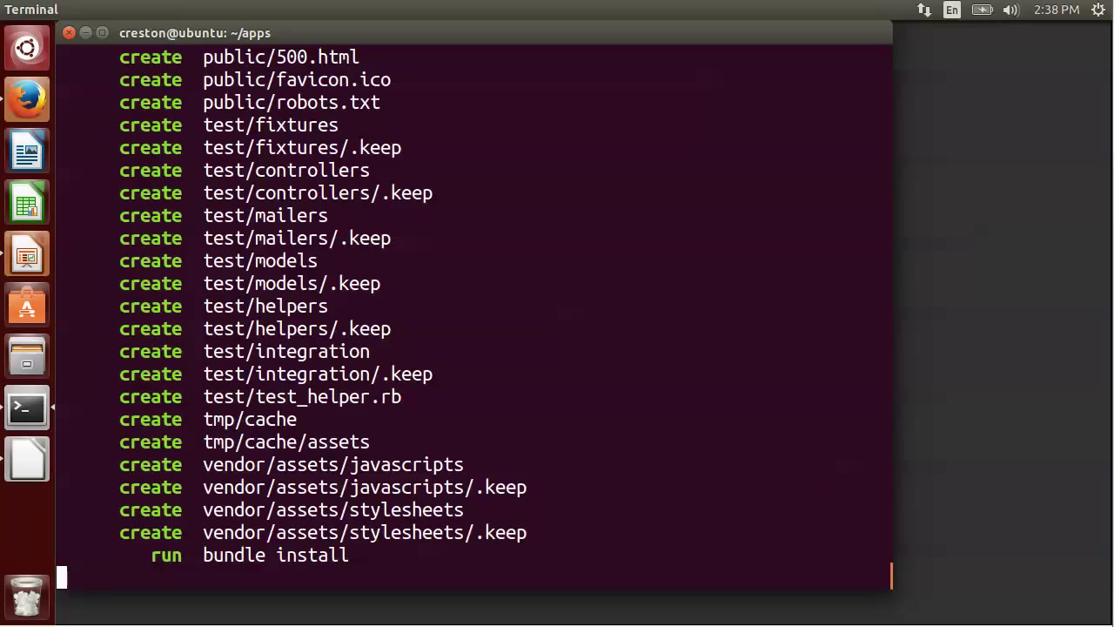
pyautogui.moveTo(590, 581)
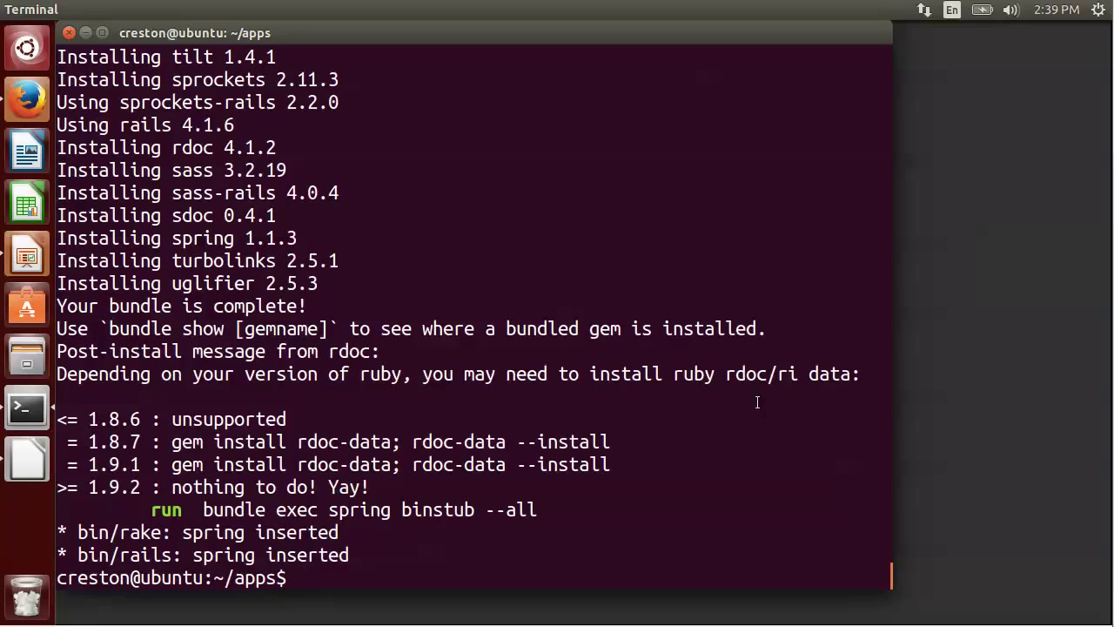
# Enter testapp and run bin/rake db:create db:migrate to set up its databases.
pyautogui.write('cd')
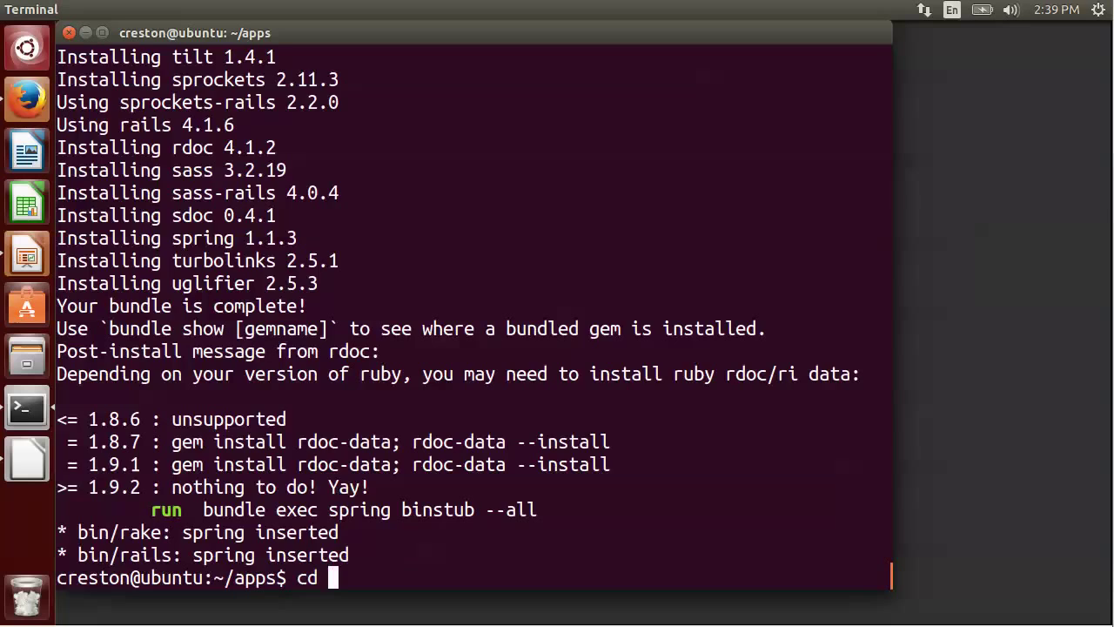
pyautogui.write('testapp')
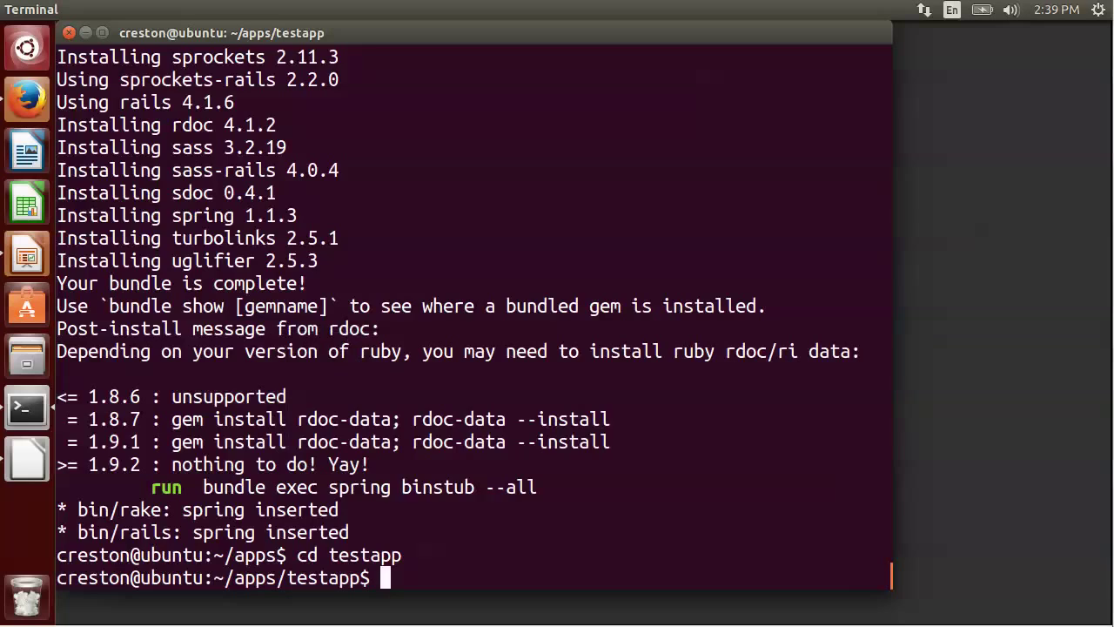
pyautogui.write('bin/rake db:create db:migrate')
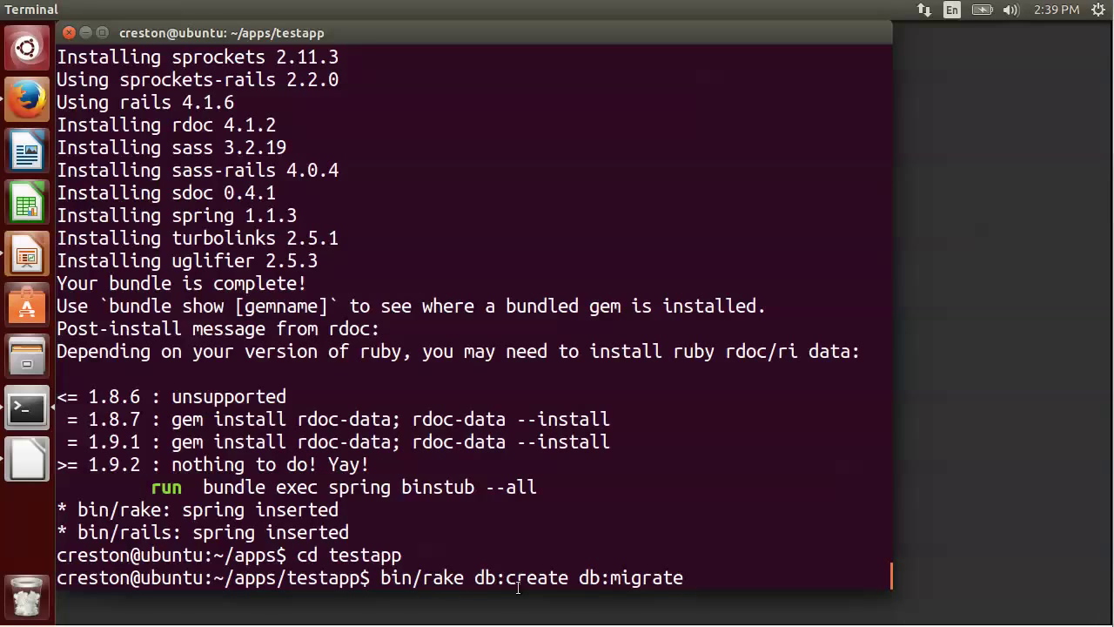
pyautogui.moveTo(538, 414)
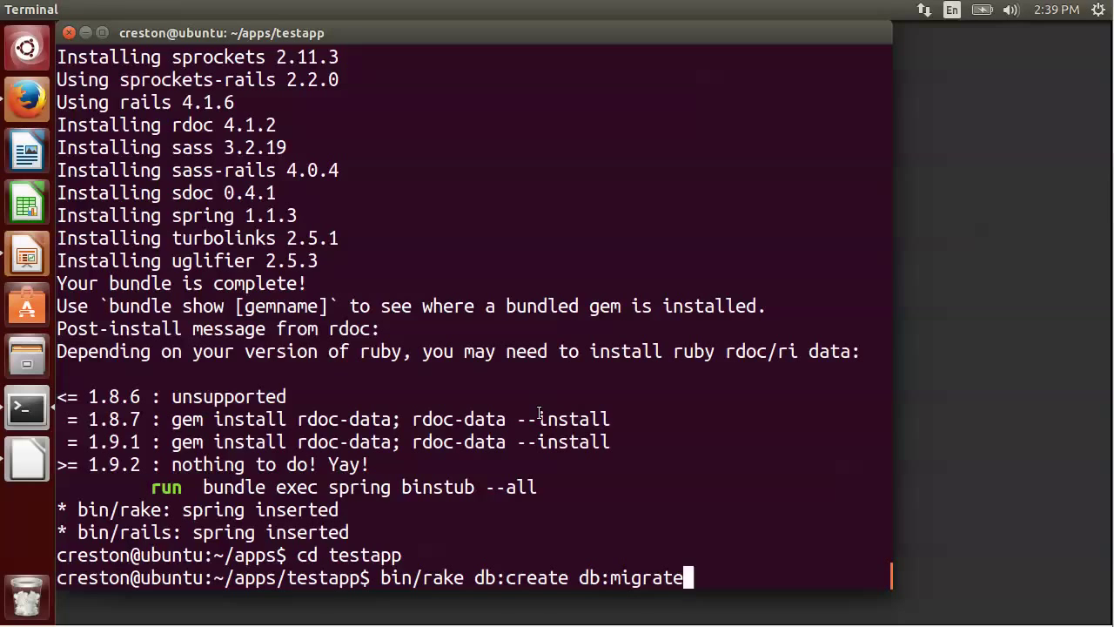
pyautogui.press('Return')
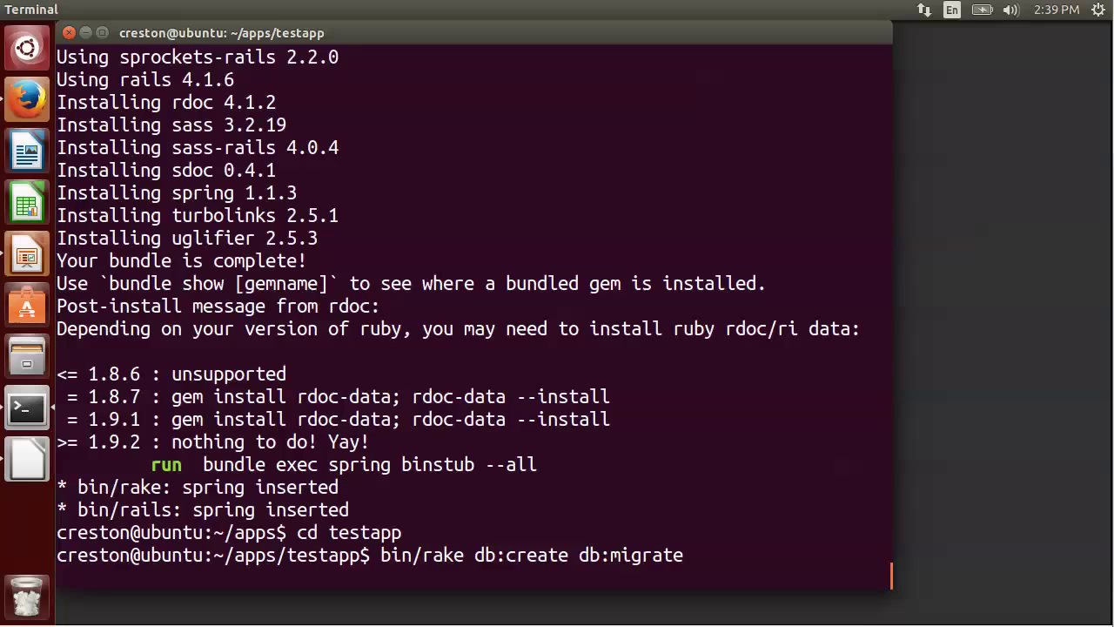
pyautogui.press('Return')
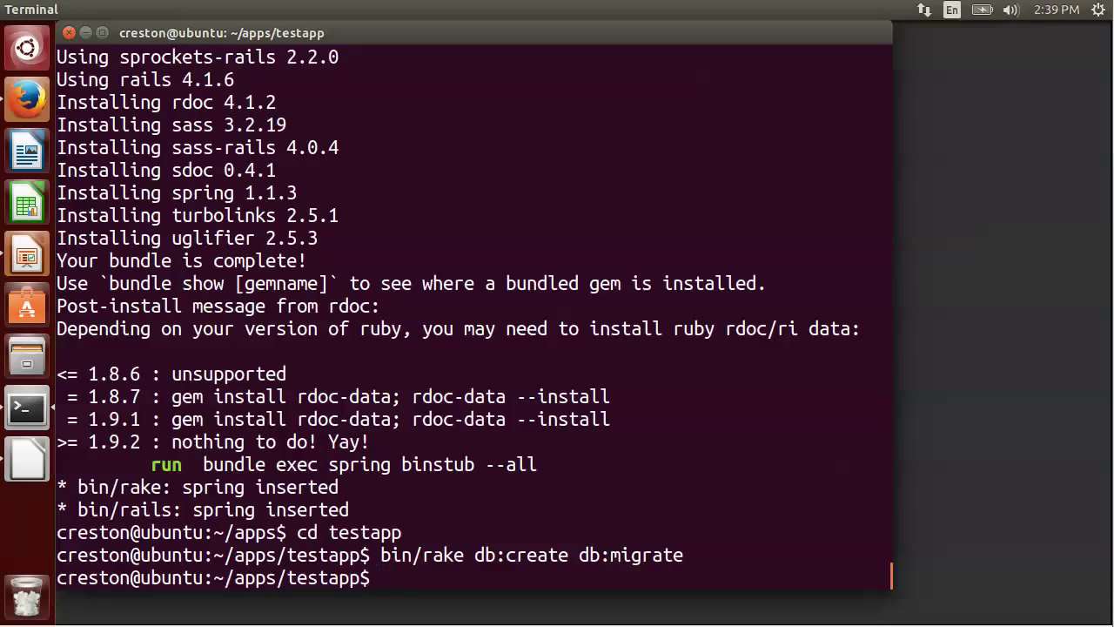
# Start the development server with bin/rails s on port 3000.
pyautogui.write('bin/ra')
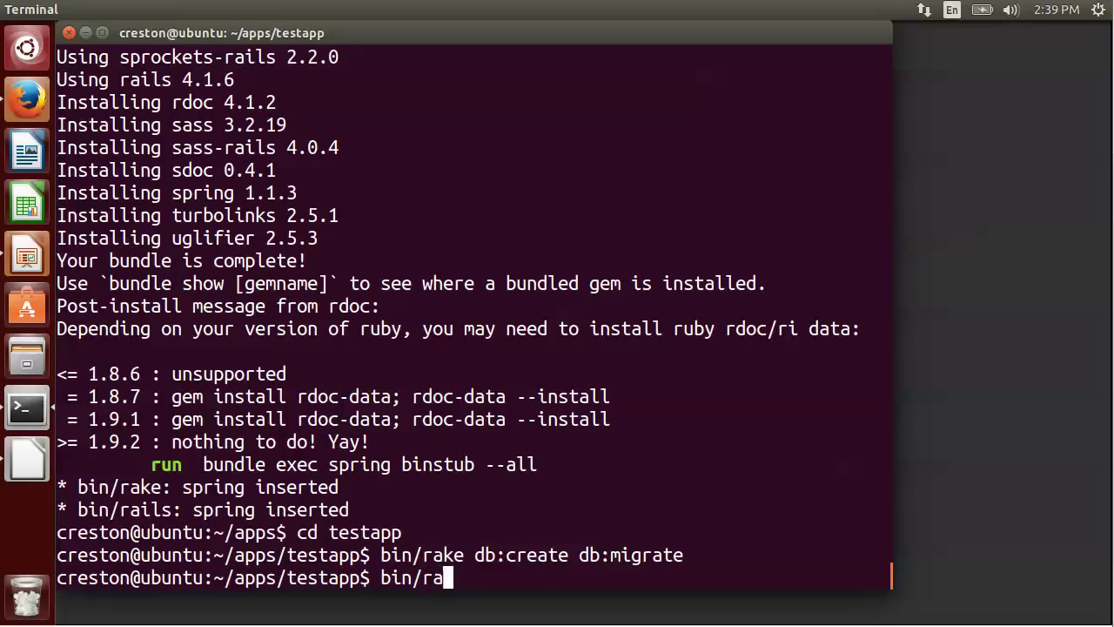
pyautogui.write('ils')
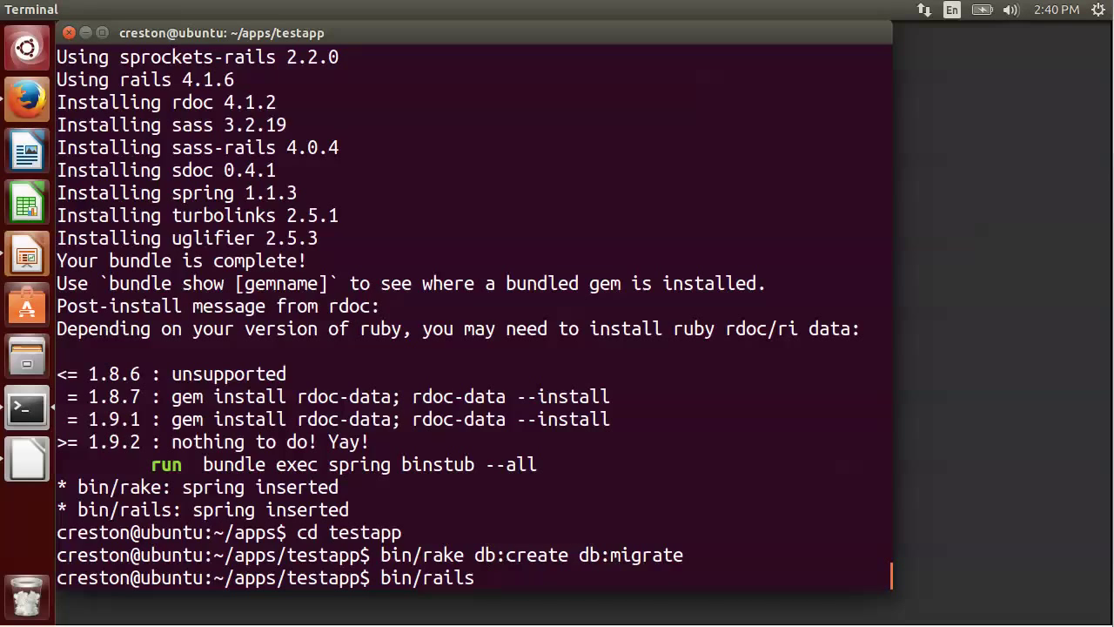
pyautogui.write('s')
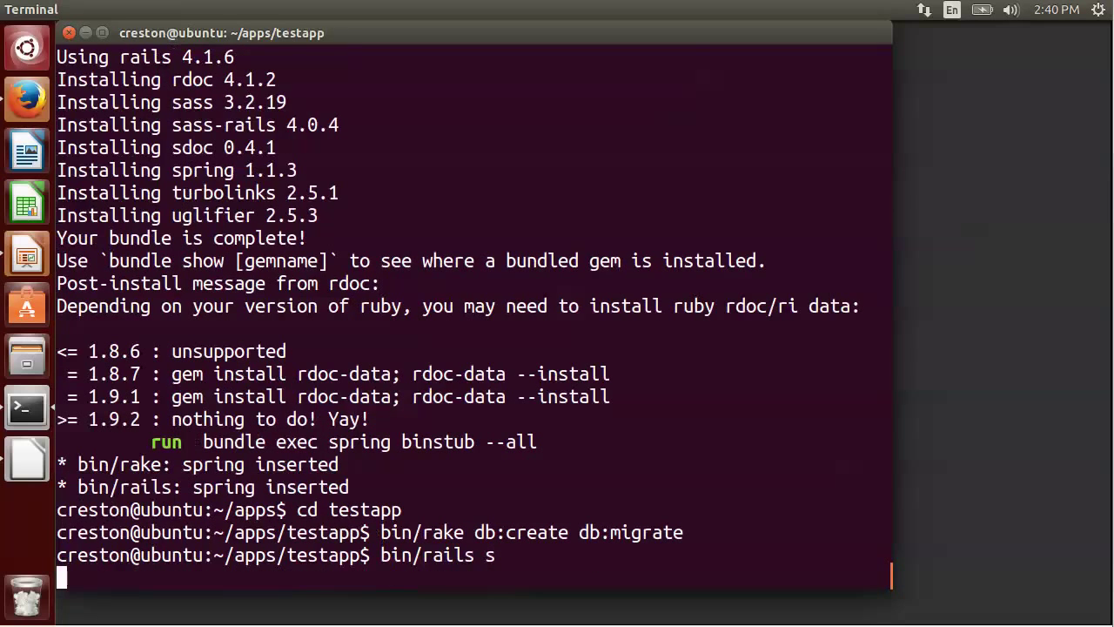
pyautogui.press('Return')
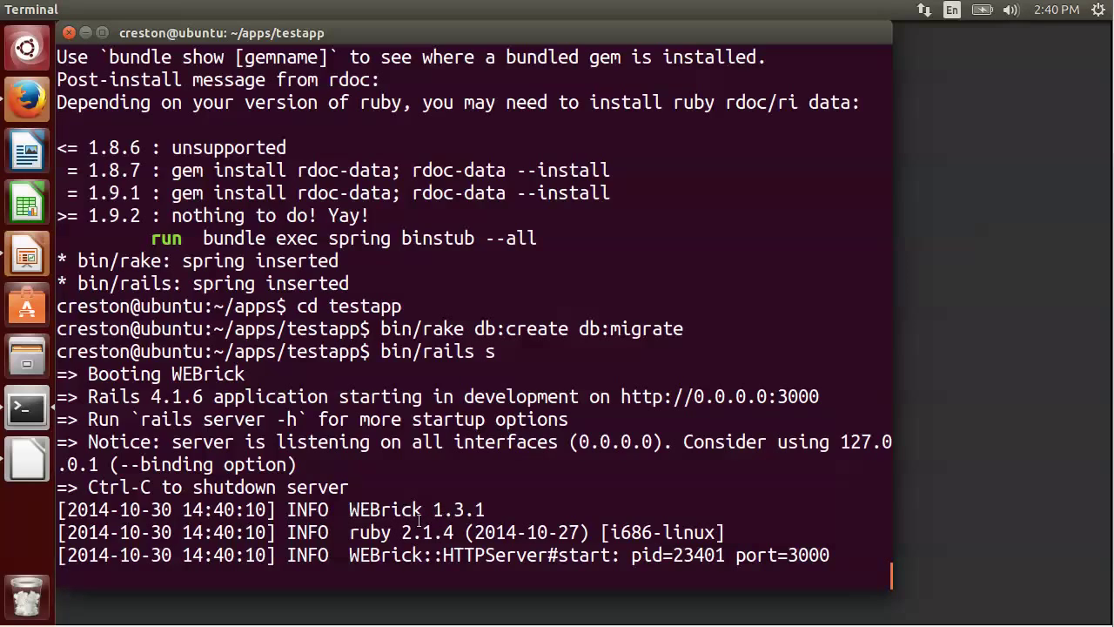
pyautogui.moveTo(409, 522)
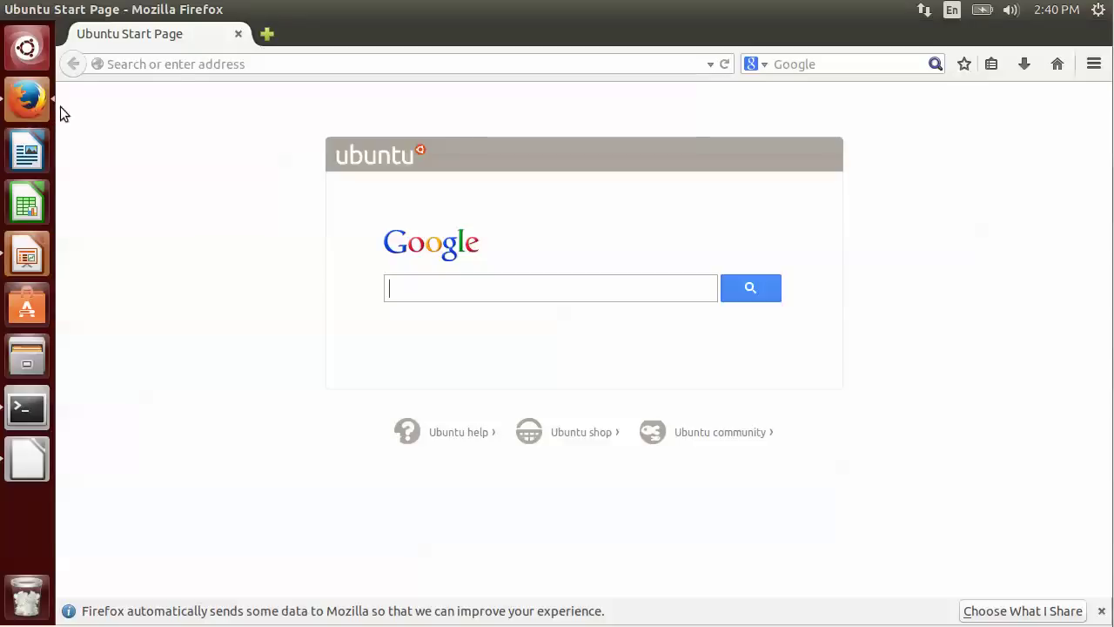
# Load localhost:3000 in Firefox and expand About your application's environment on the Welcome aboard page.
pyautogui.click(171, 63)
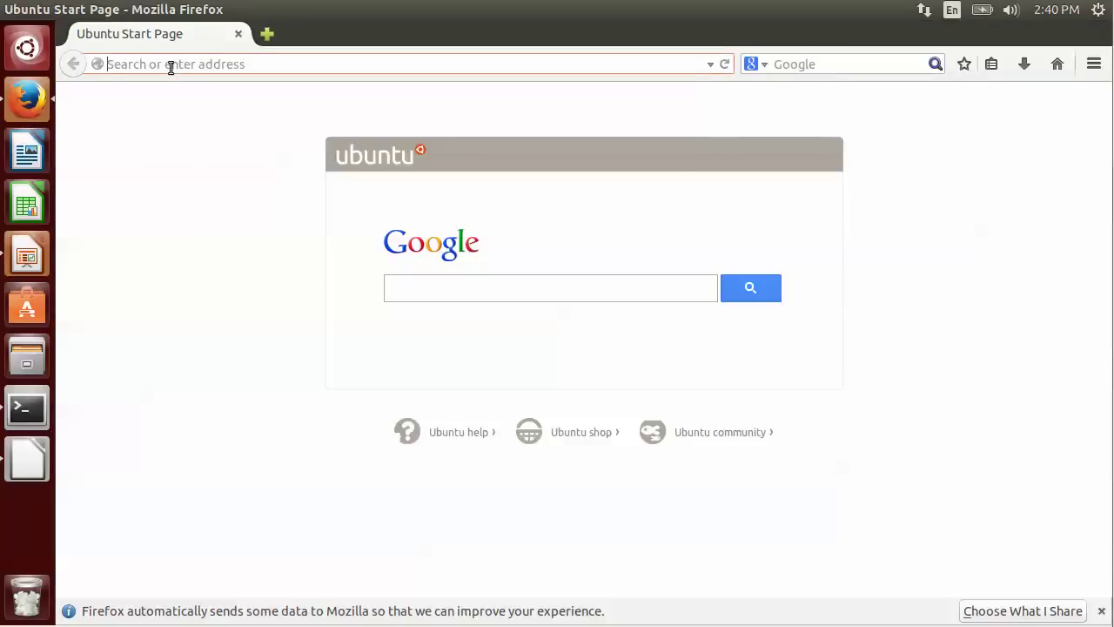
pyautogui.write('localhost:3000')
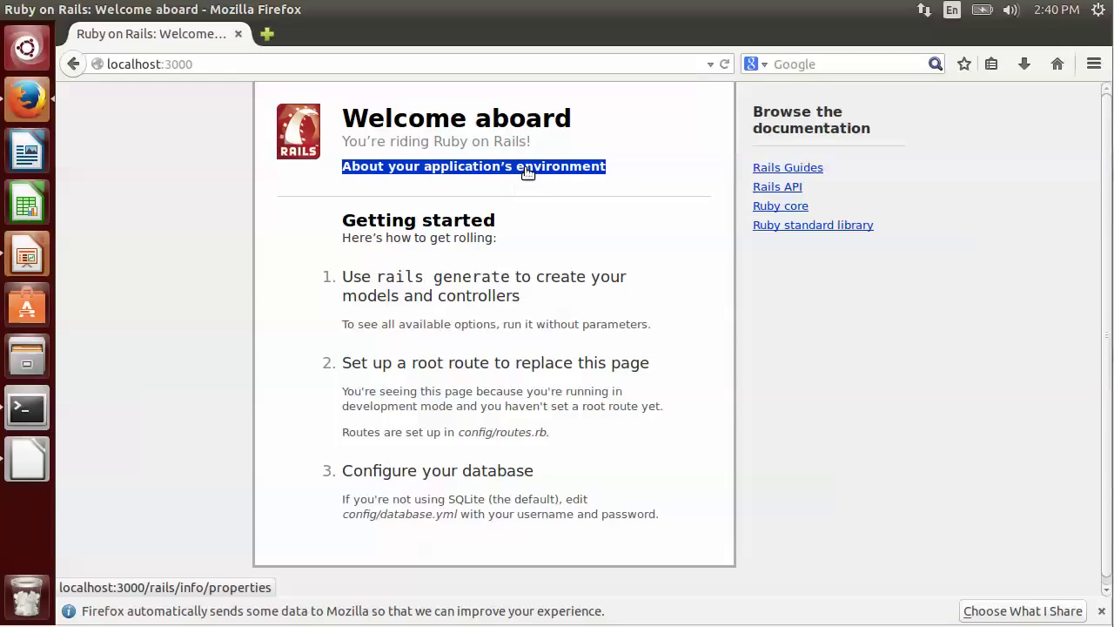
pyautogui.click(473, 167)
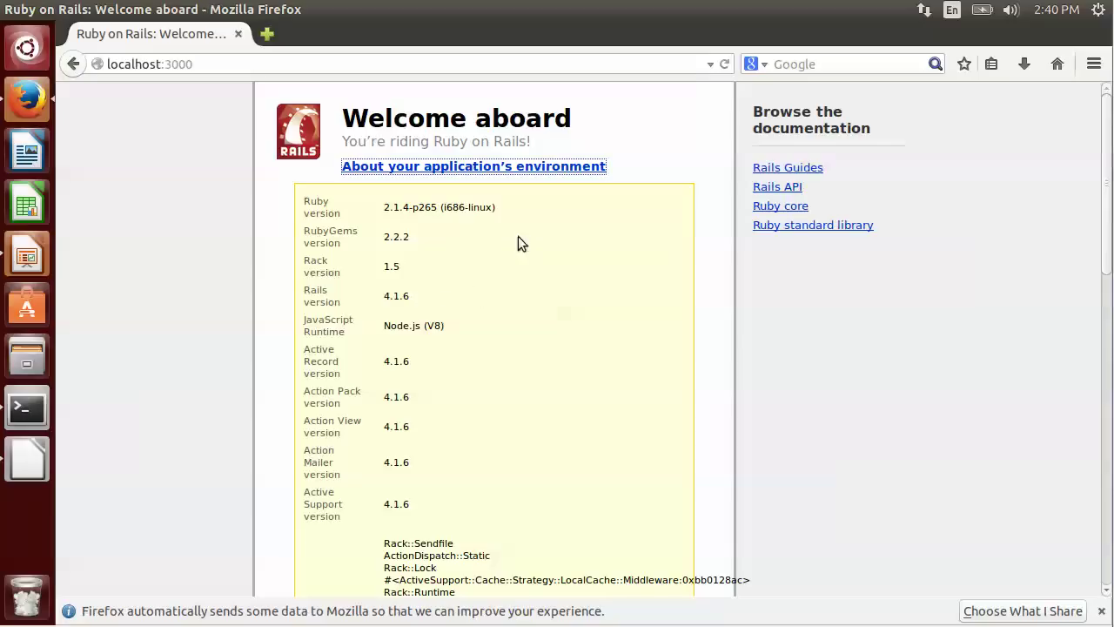
pyautogui.moveTo(379, 216)
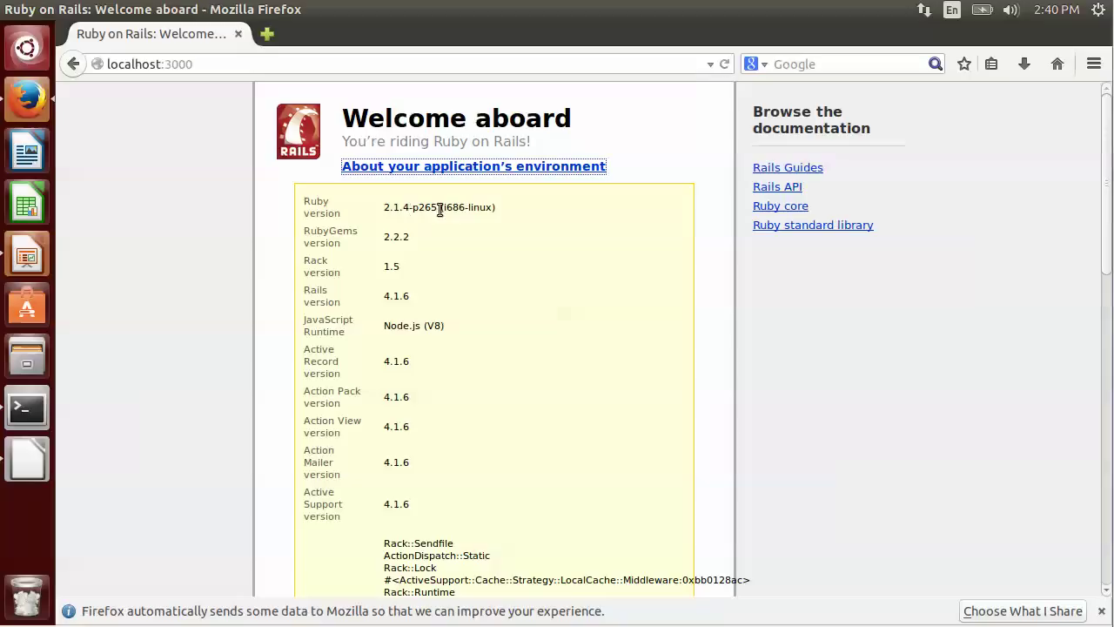
pyautogui.moveTo(540, 258)
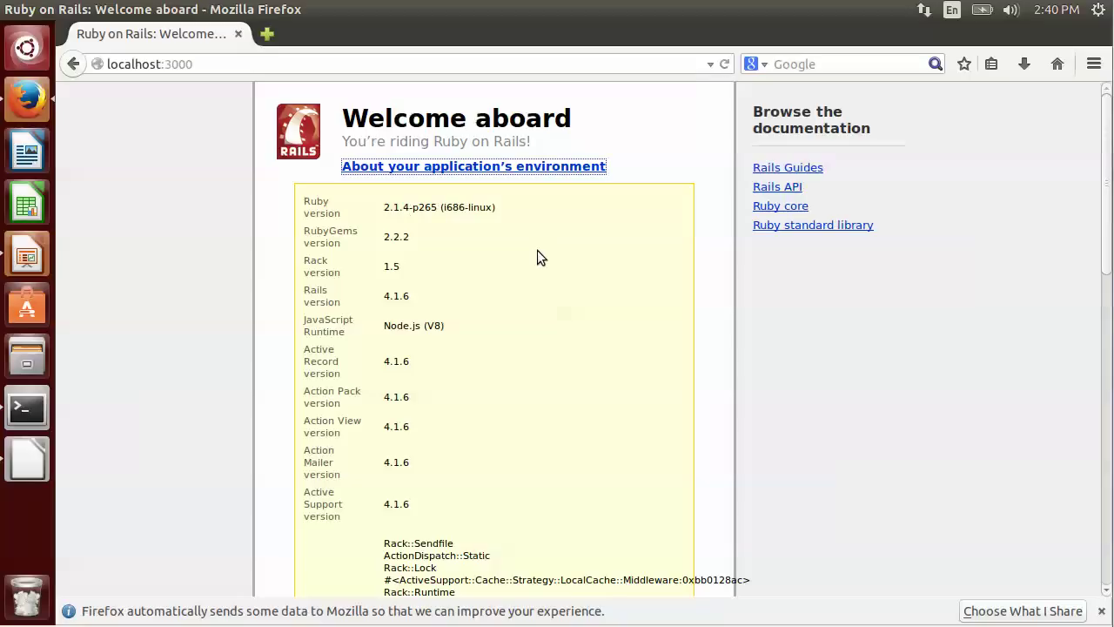
pyautogui.moveTo(545, 258)
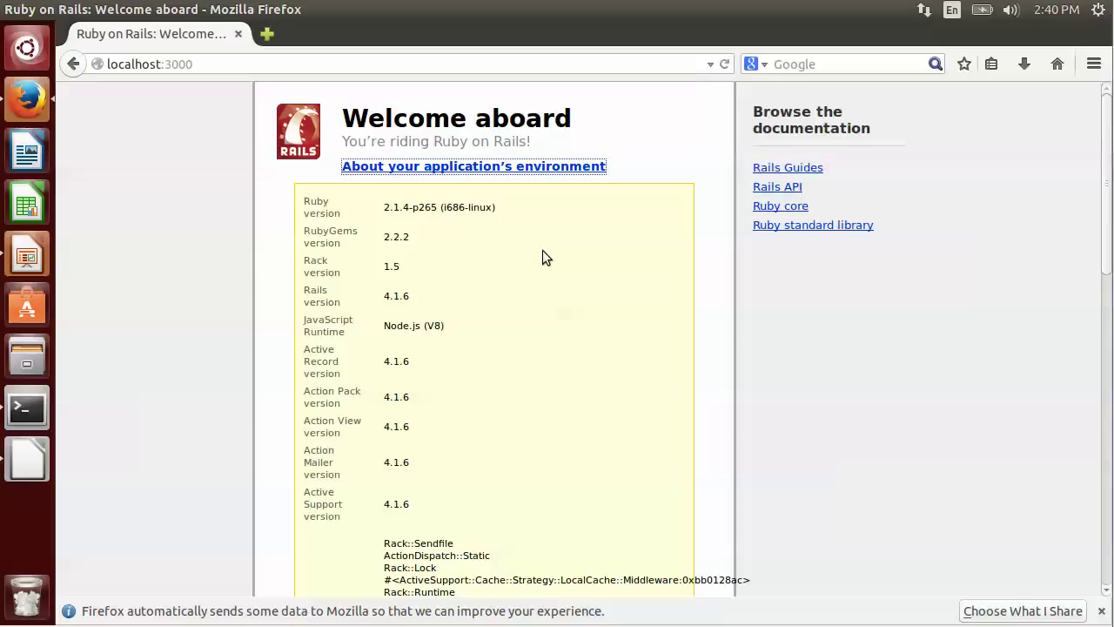